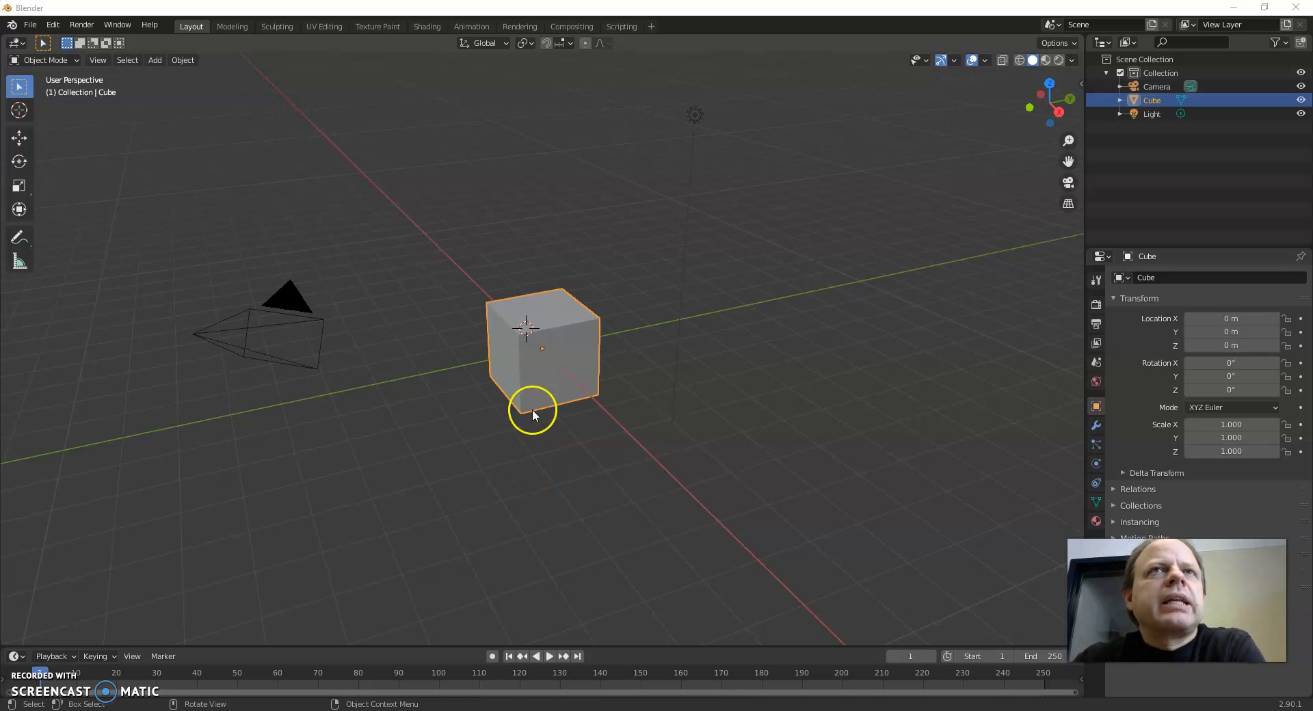
mouse_move(532, 353)
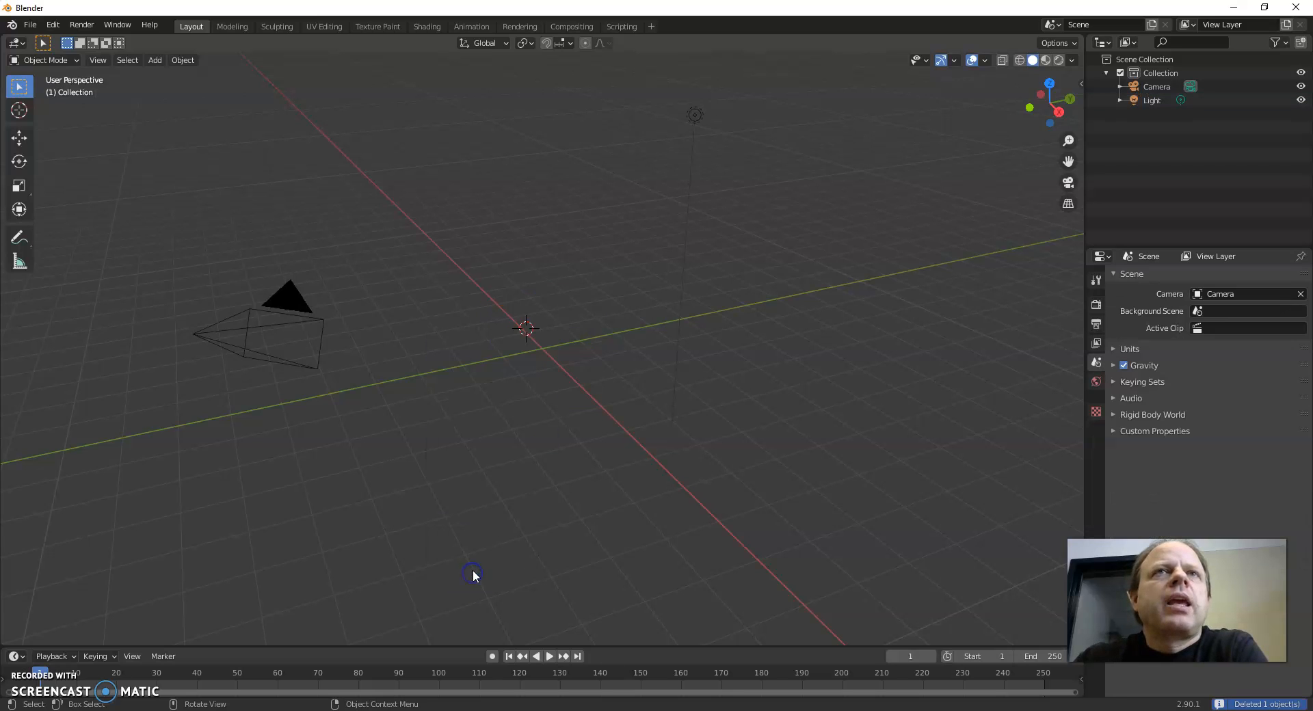
Add a plane mesh and scale it up uniformly to about 5.7 times its size.
click(154, 59)
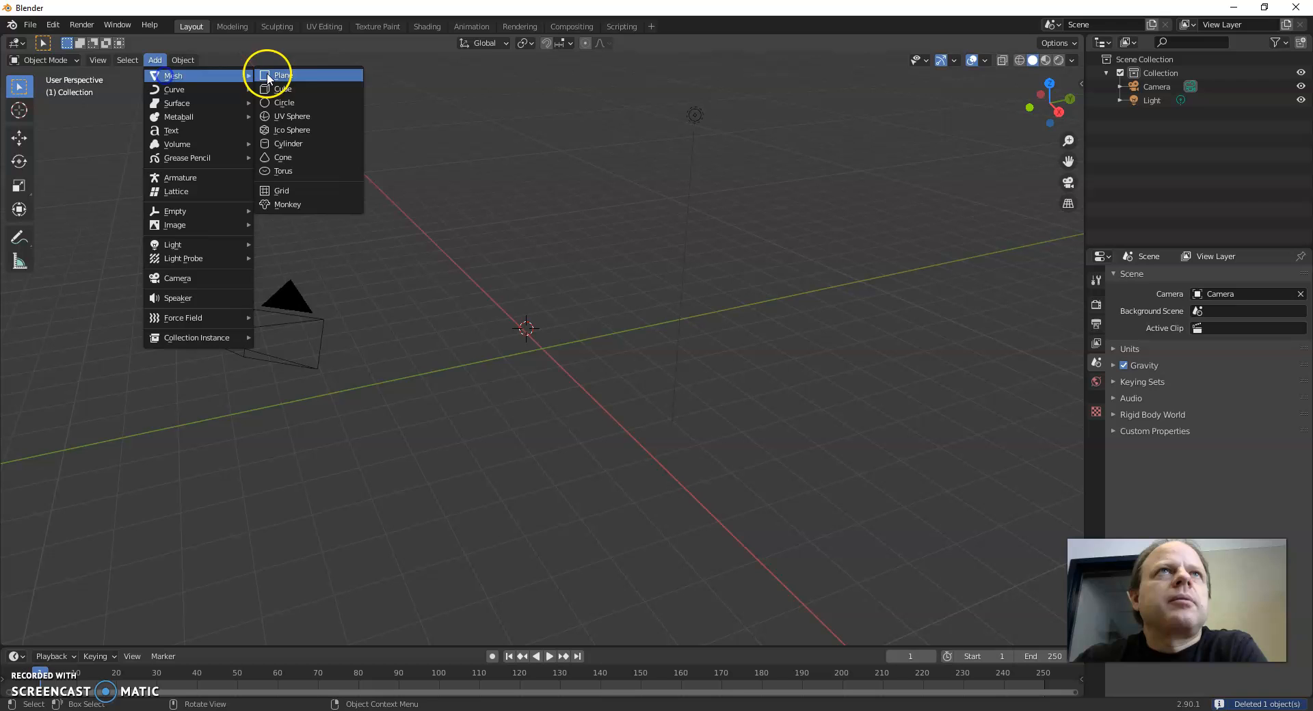
click(282, 76)
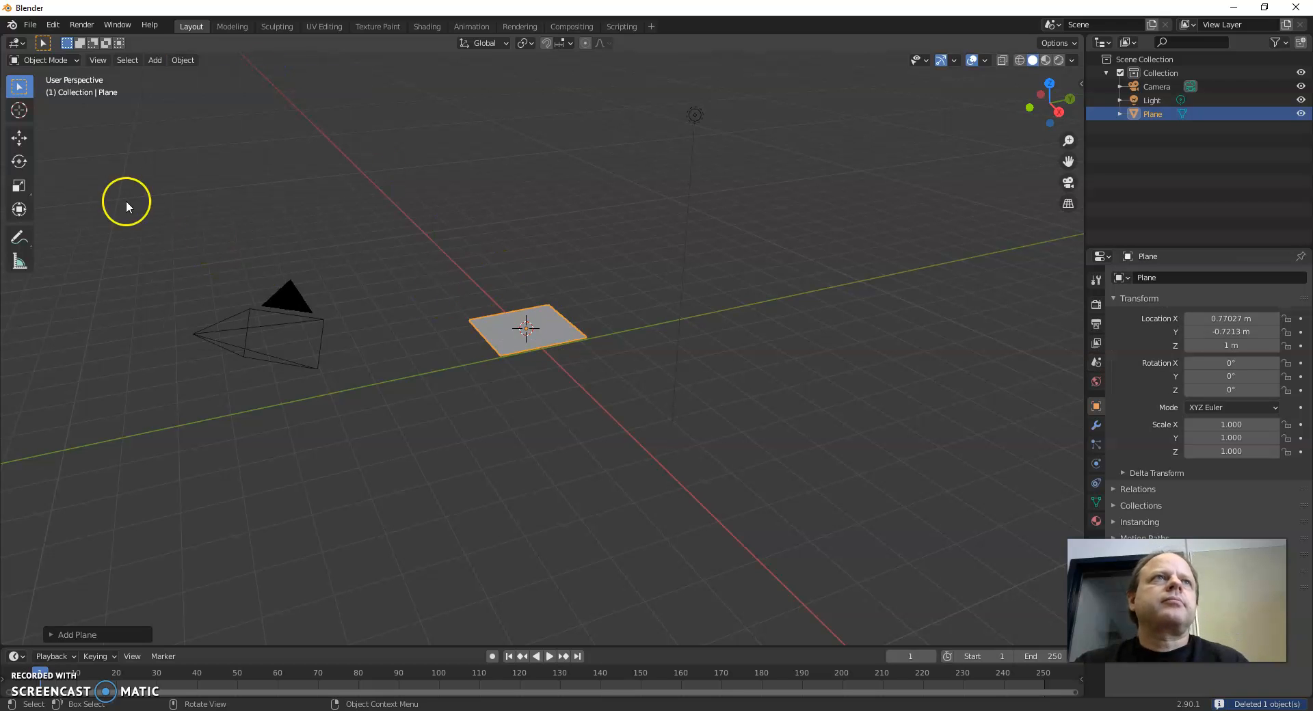
mouse_move(18, 186)
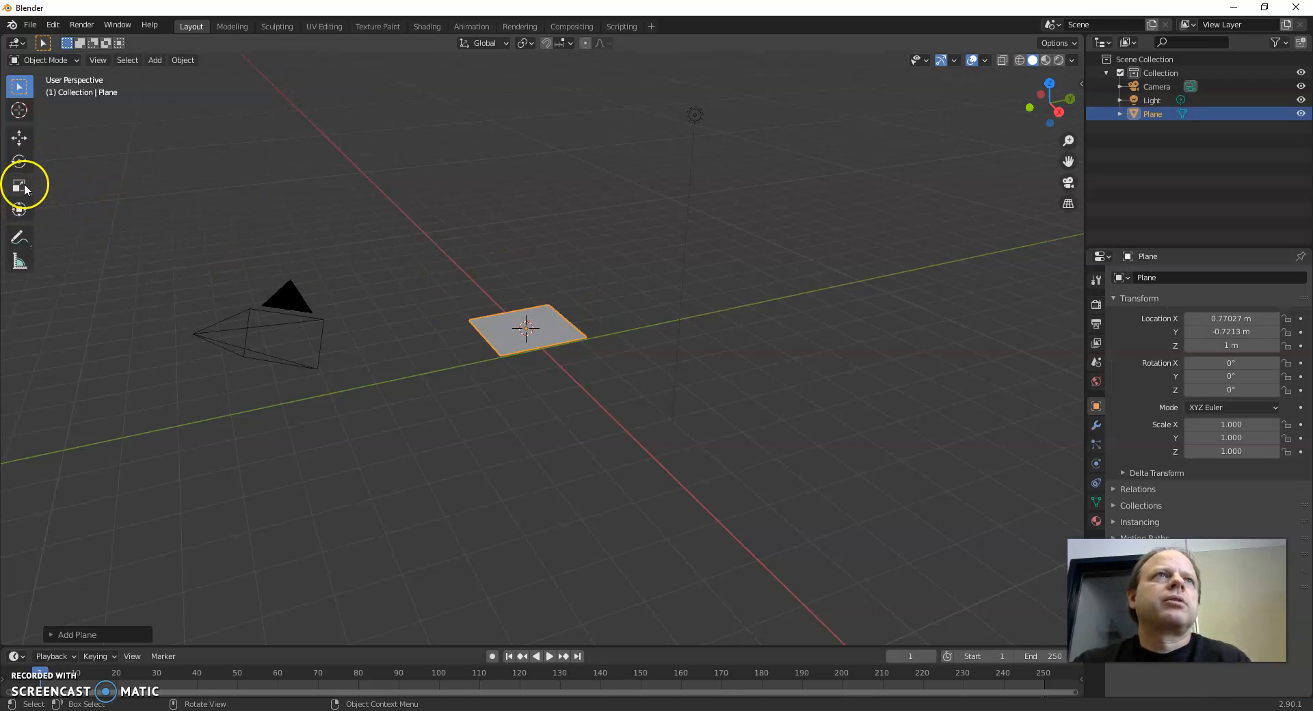
click(19, 184)
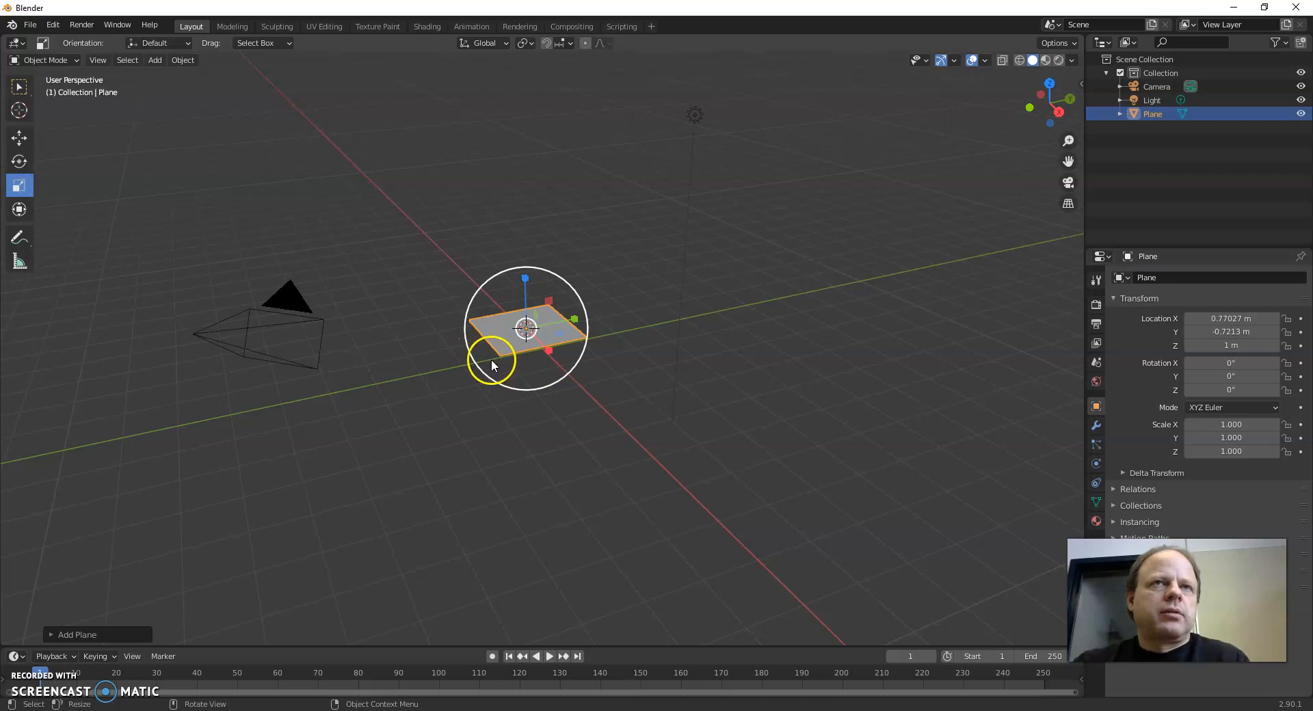
key(s)
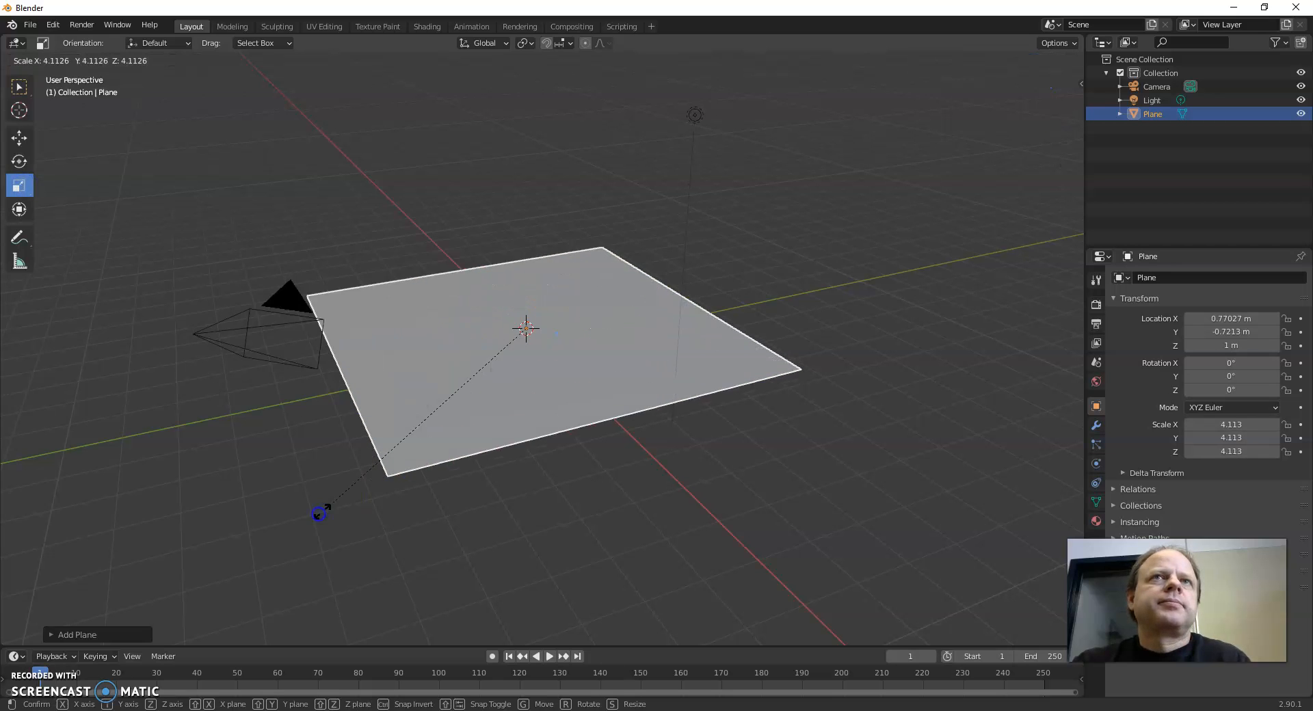
click(549, 68)
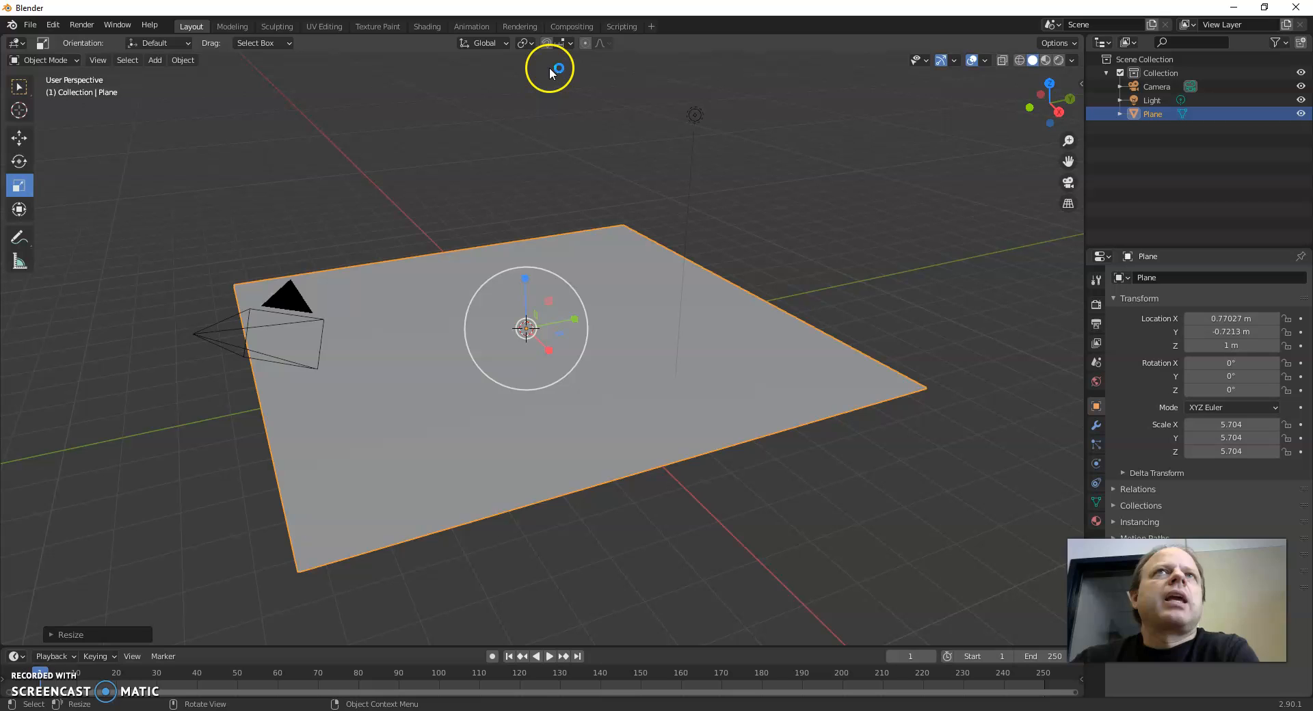
click(46, 59)
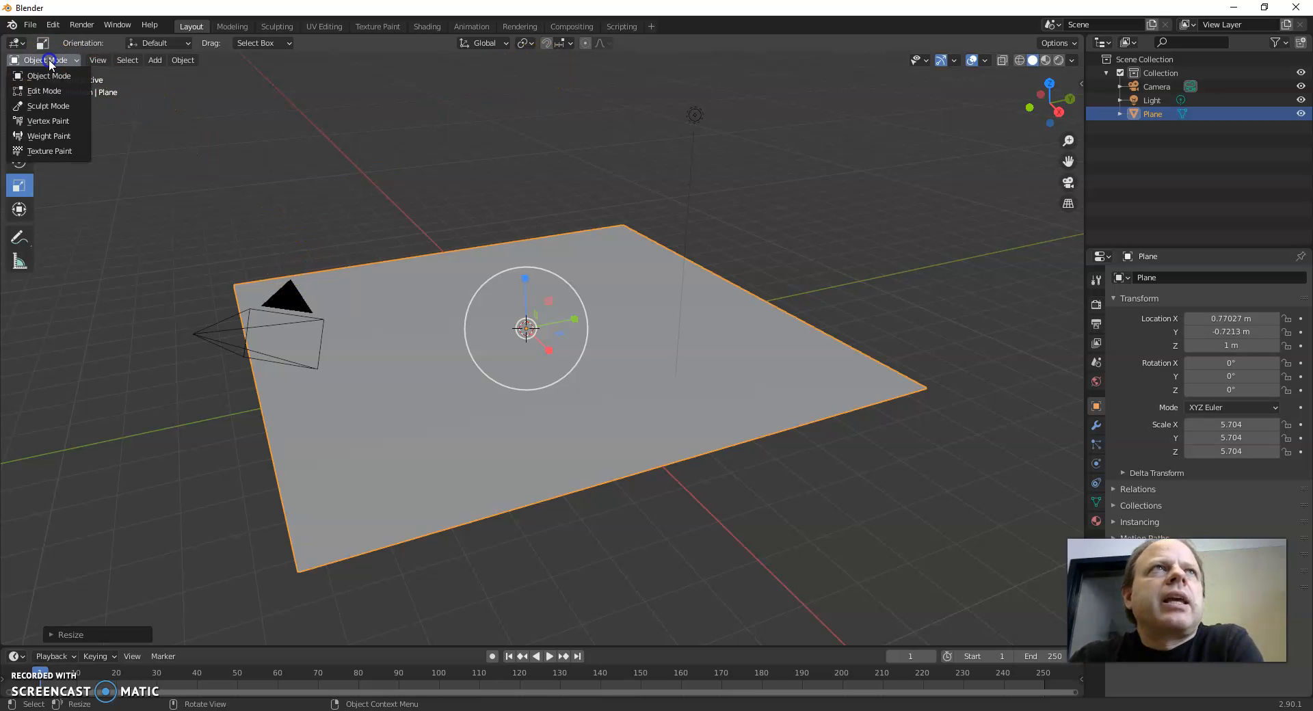
In Edit Mode, subdivide the plane's faces repeatedly into a dense grid.
click(44, 90)
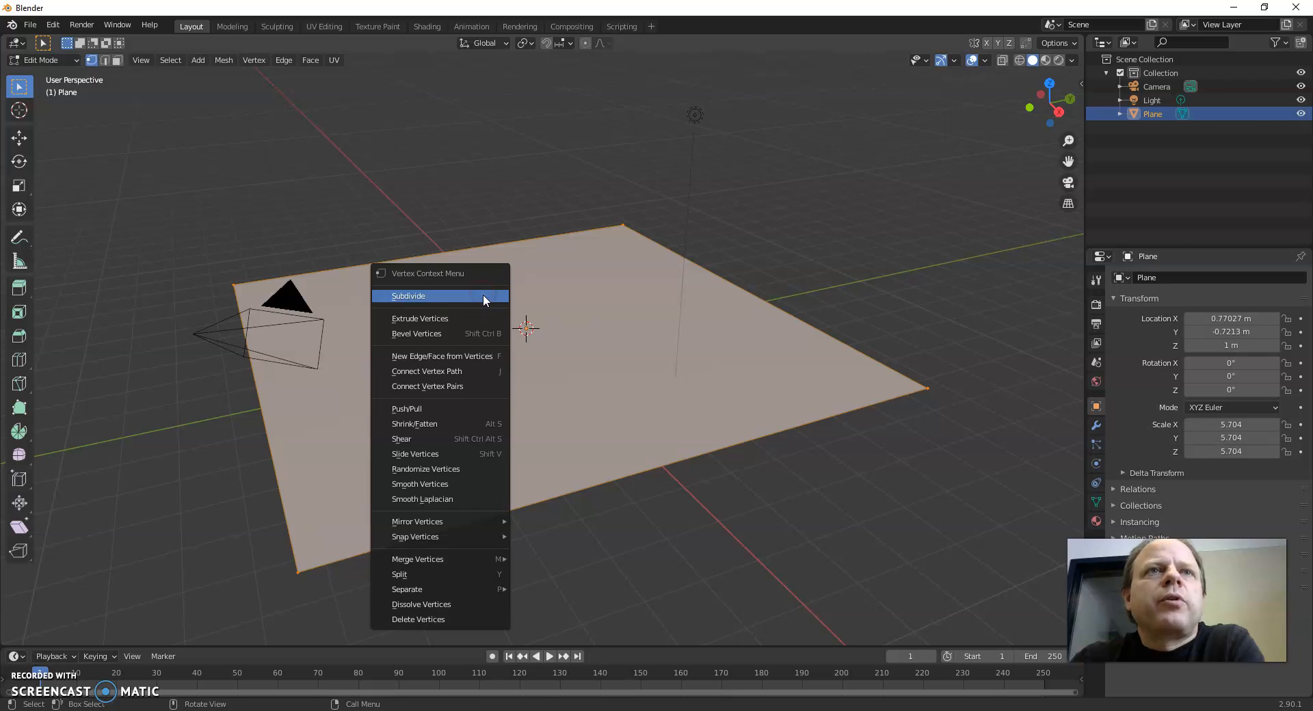
mouse_move(418, 318)
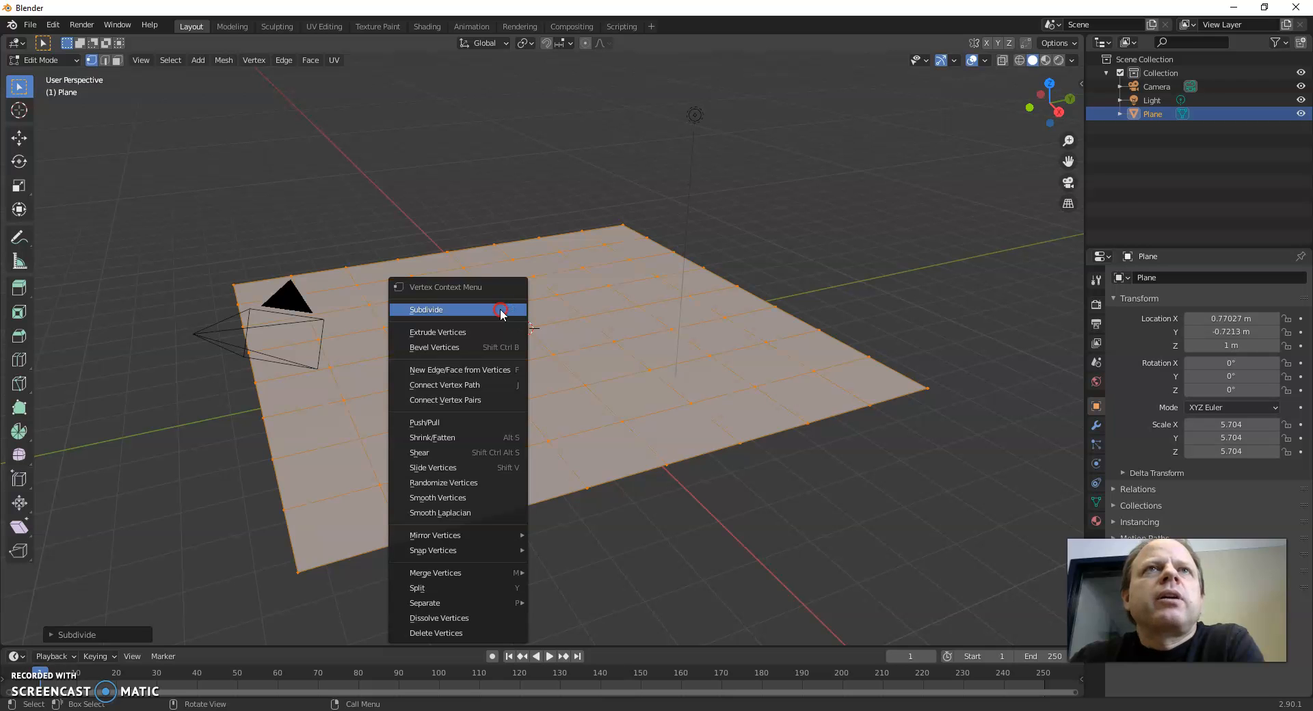
click(426, 309)
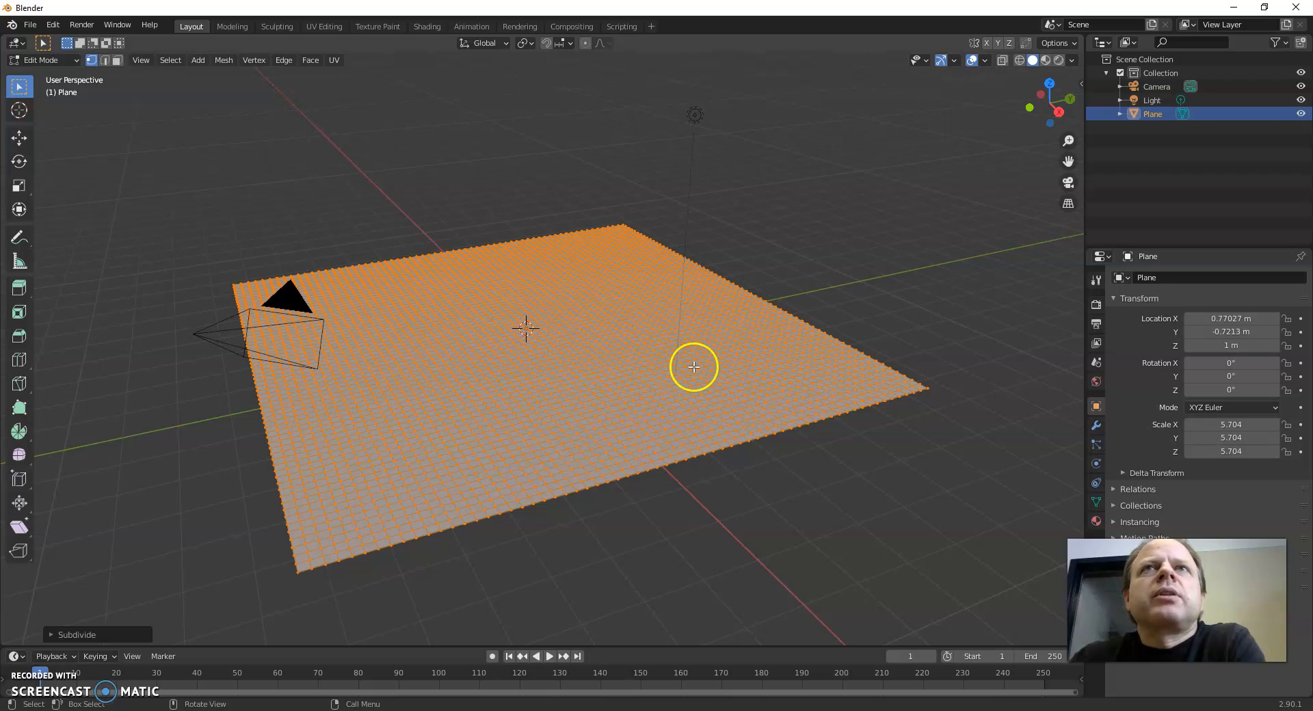
mouse_move(526, 260)
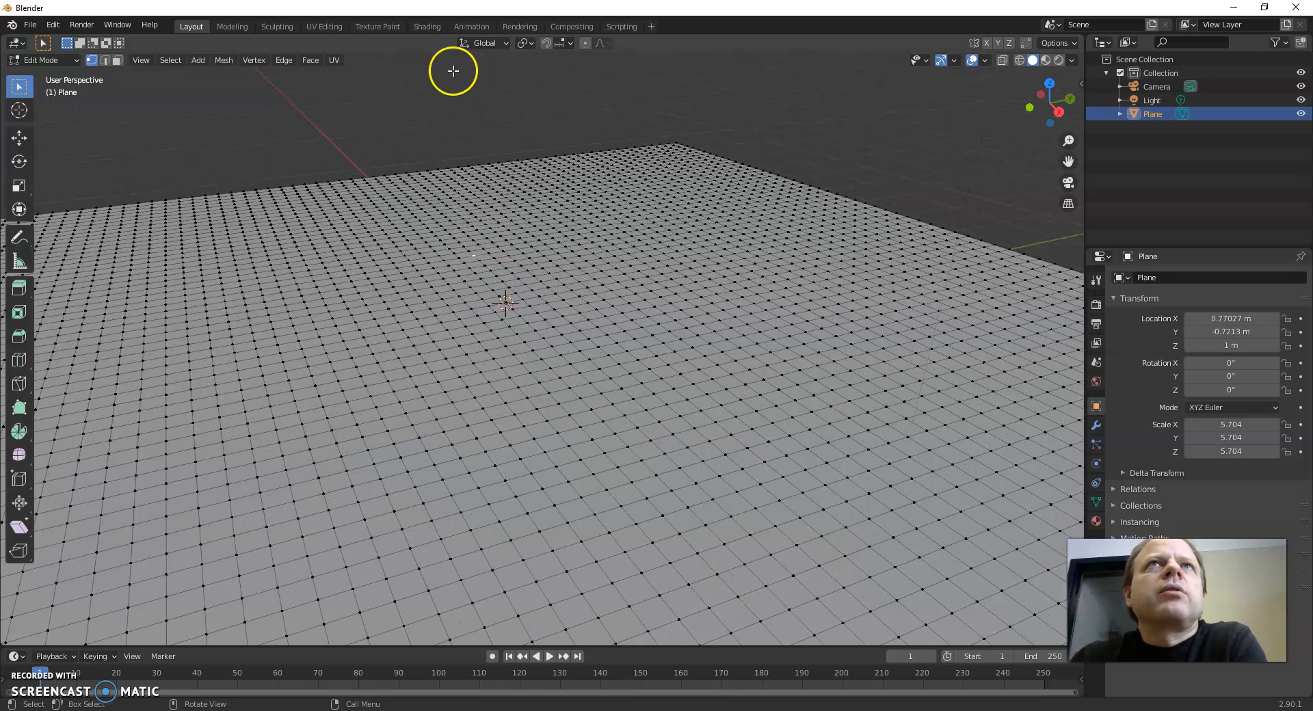
mouse_move(17, 138)
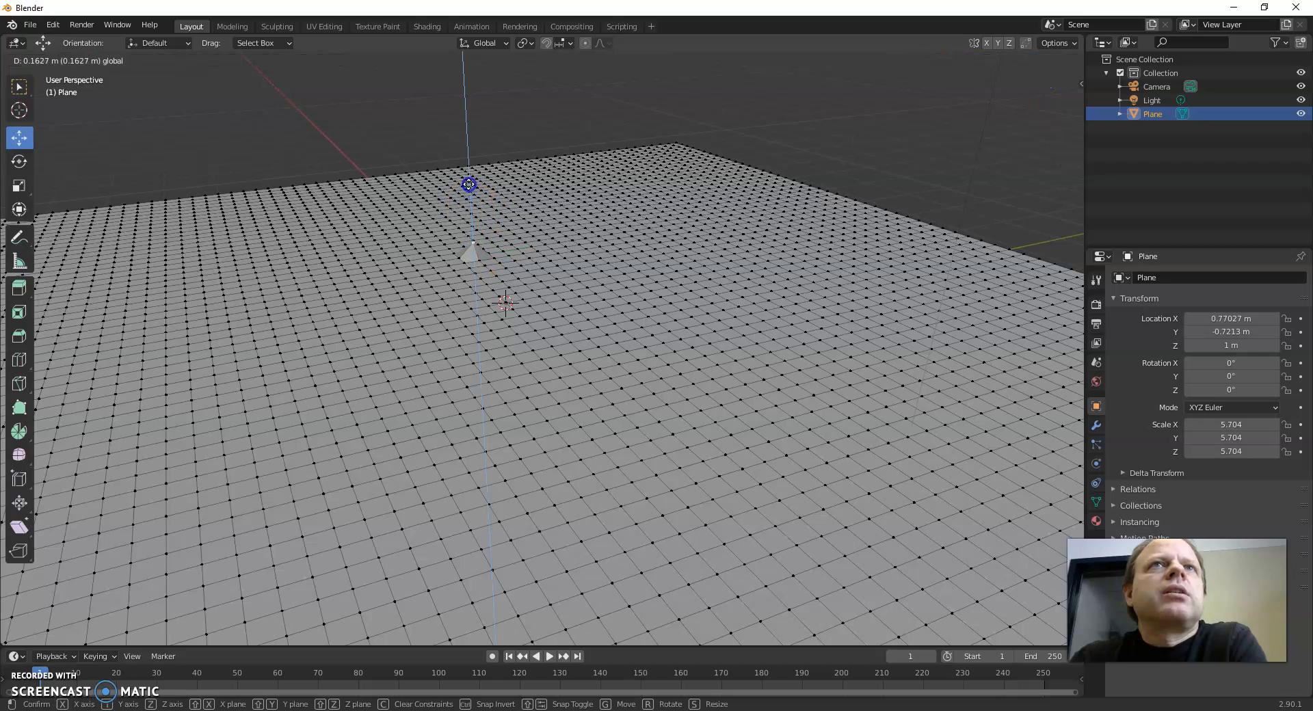
mouse_move(472, 135)
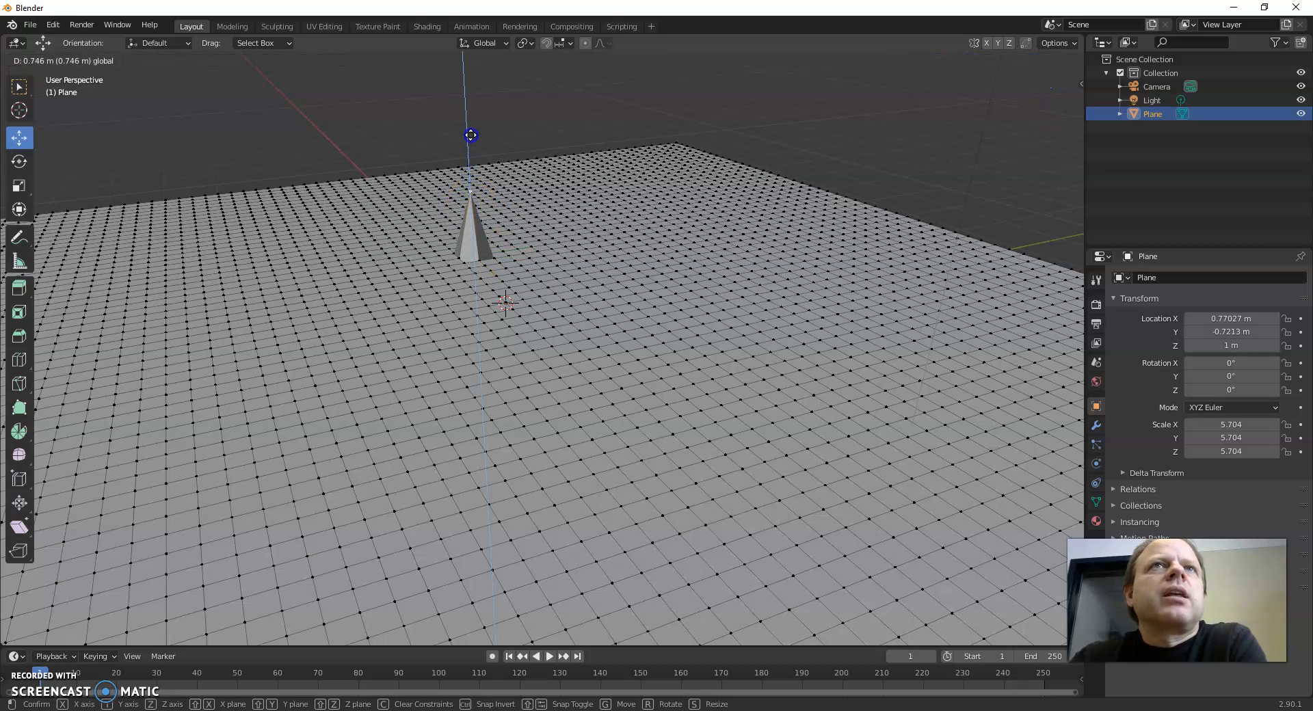
Discard the test spike, switch selection to Select Circle and activate the Move tool.
key(Tab)
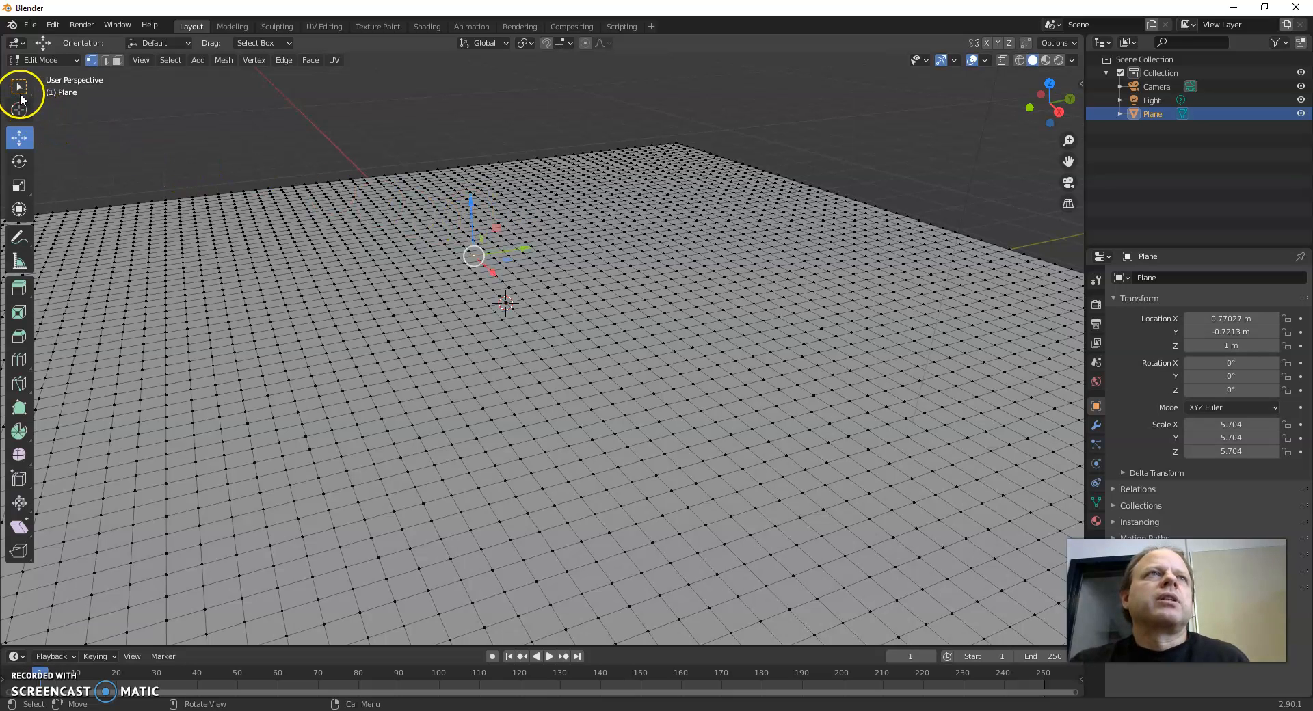
click(18, 86)
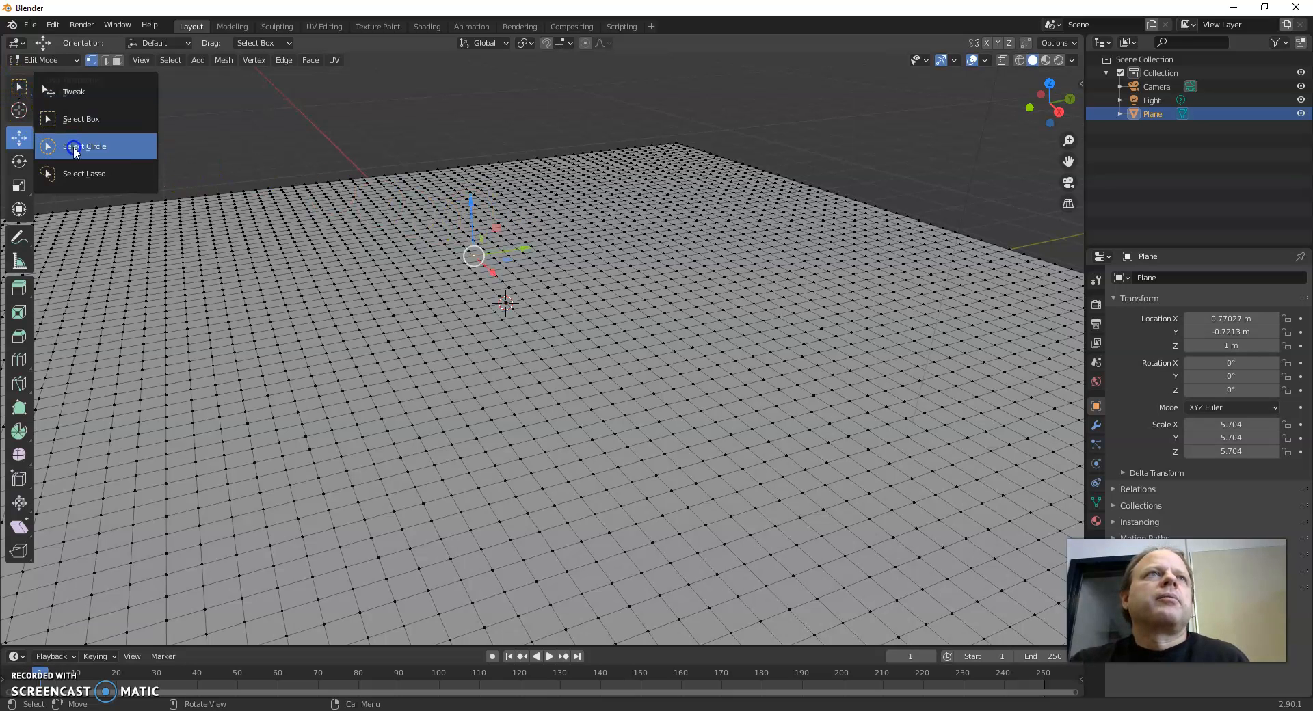
click(85, 147)
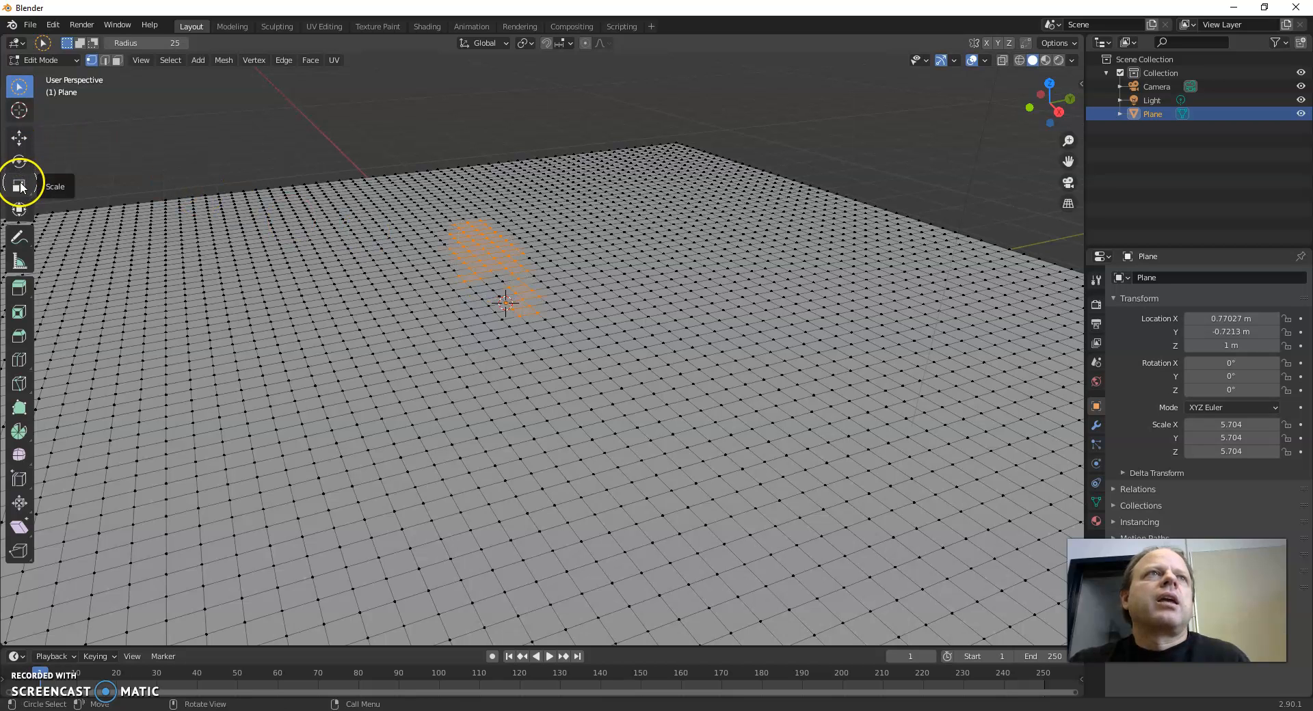
mouse_move(18, 162)
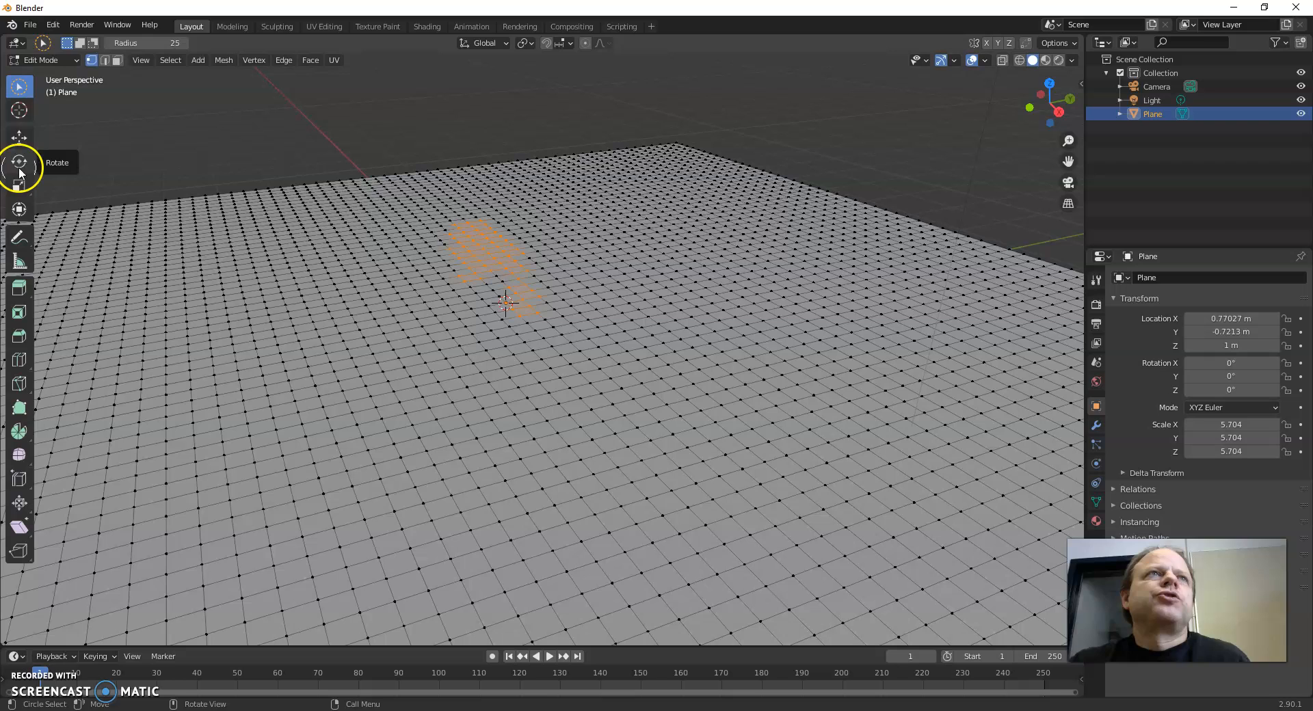
click(17, 137)
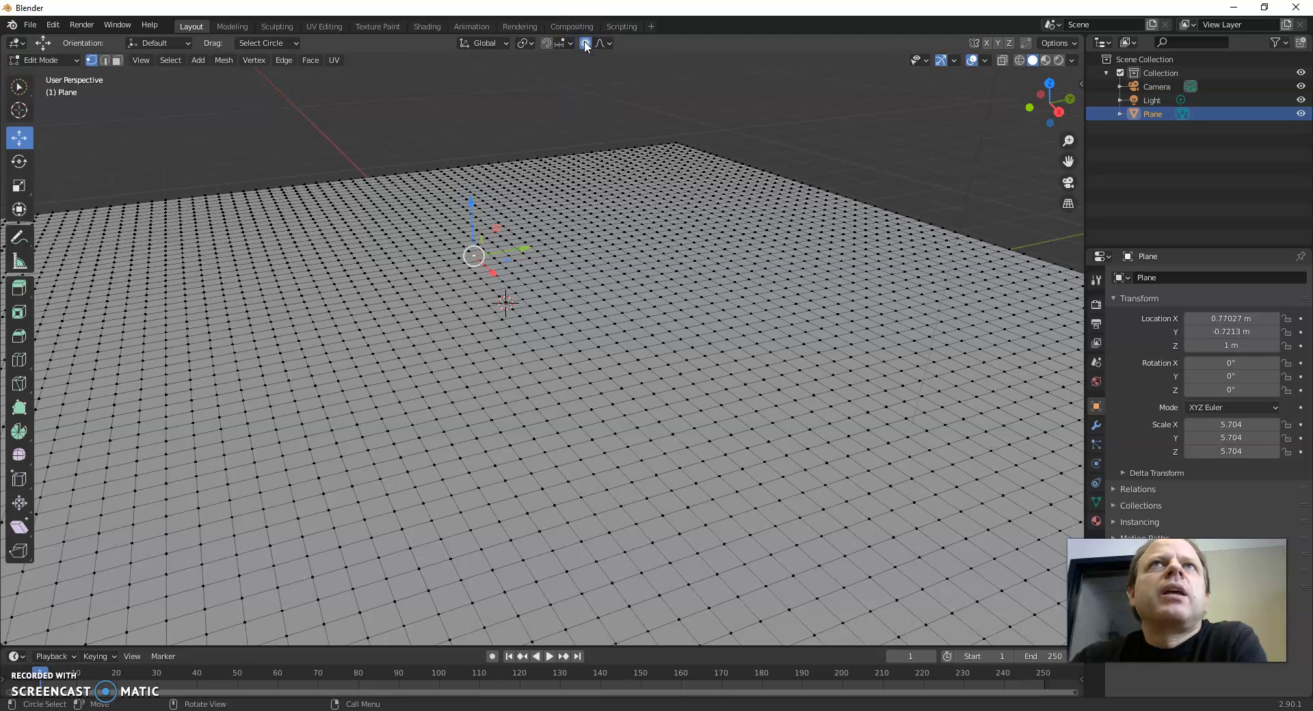
mouse_move(586, 42)
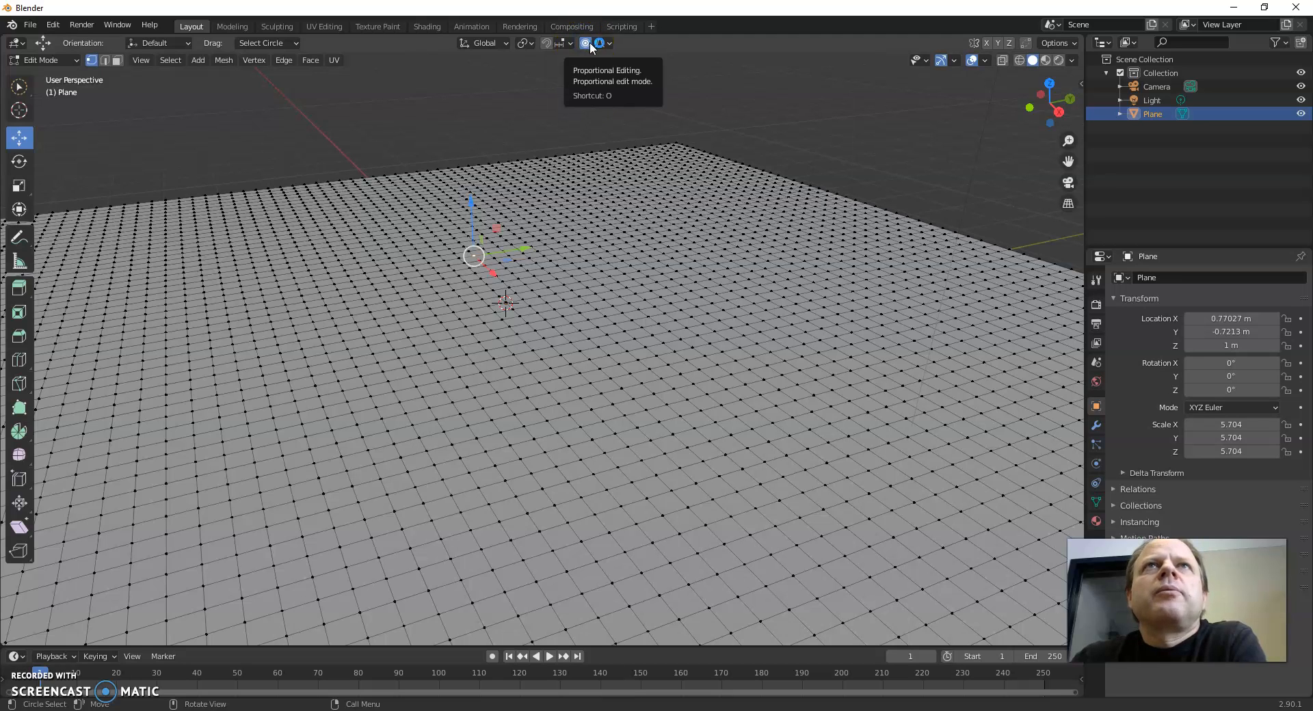
Enable proportional editing and choose its falloff shape for the flat grid.
click(602, 42)
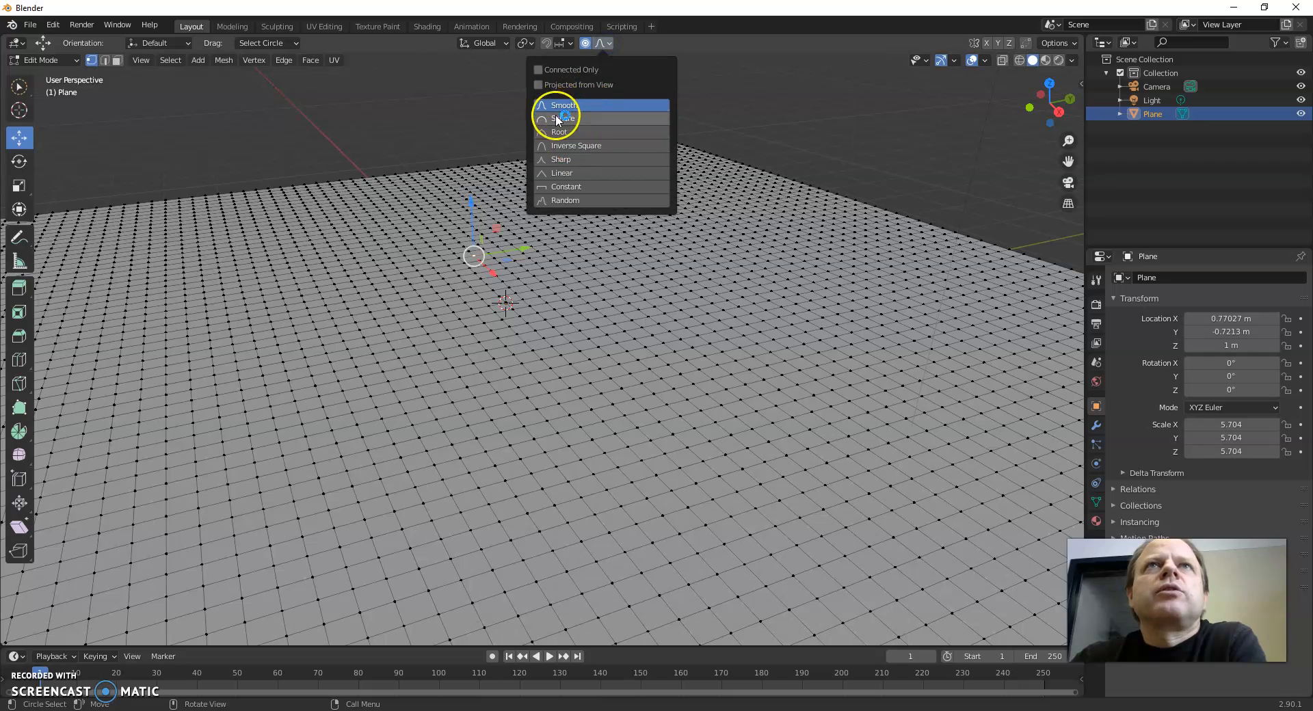
mouse_move(698, 70)
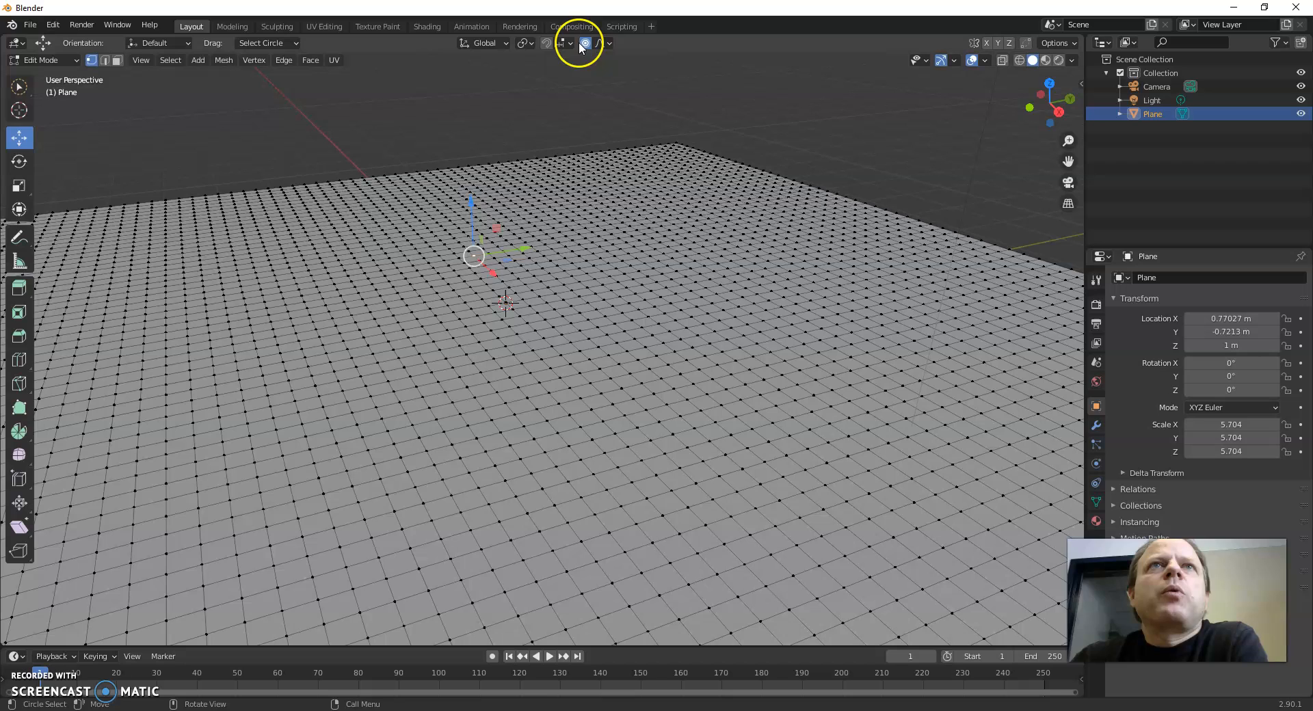
mouse_move(497, 378)
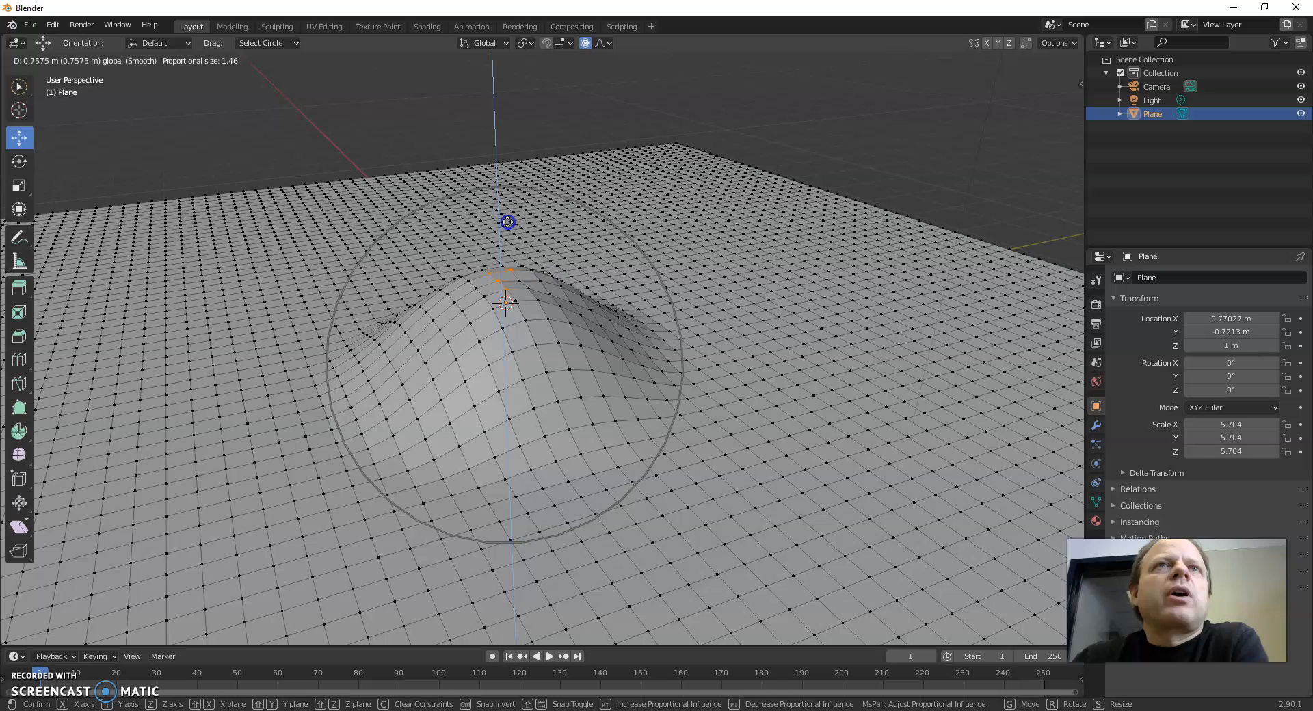
Lift a central vertex with smooth falloff, adjusting the proportional radius into a rounded hill.
scroll(up, 3)
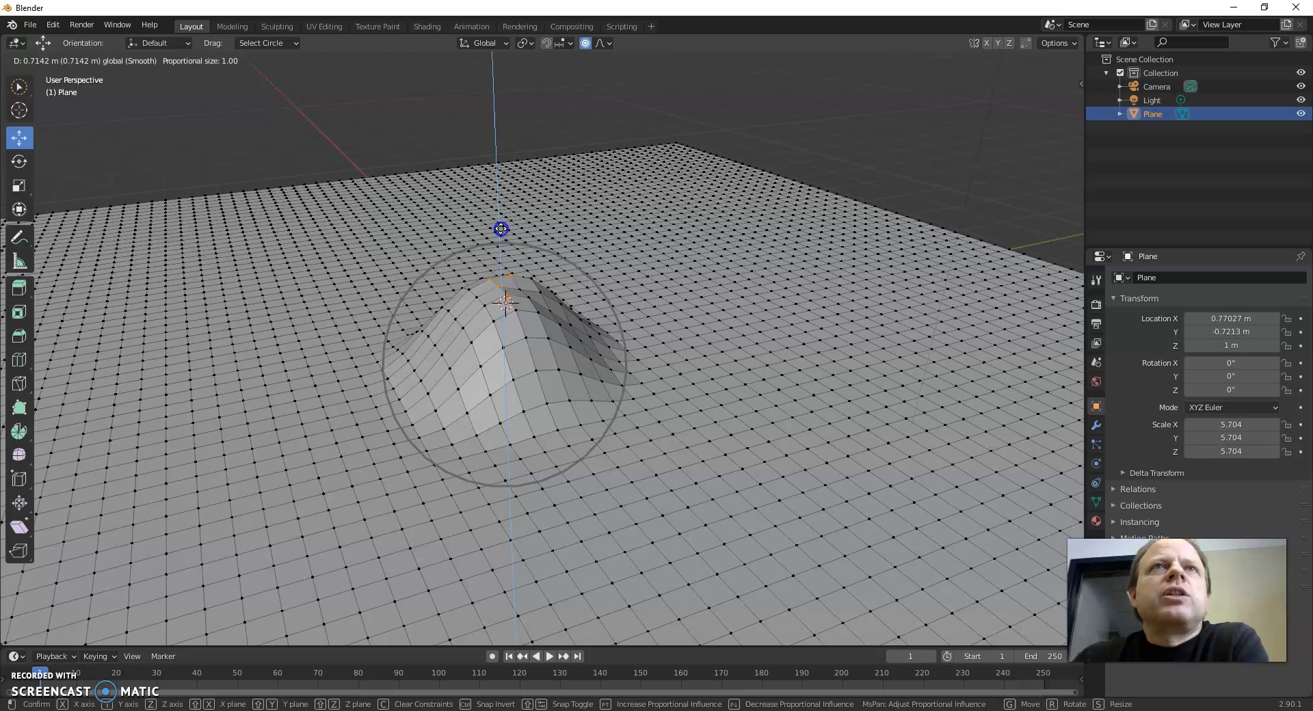
scroll(down, 3)
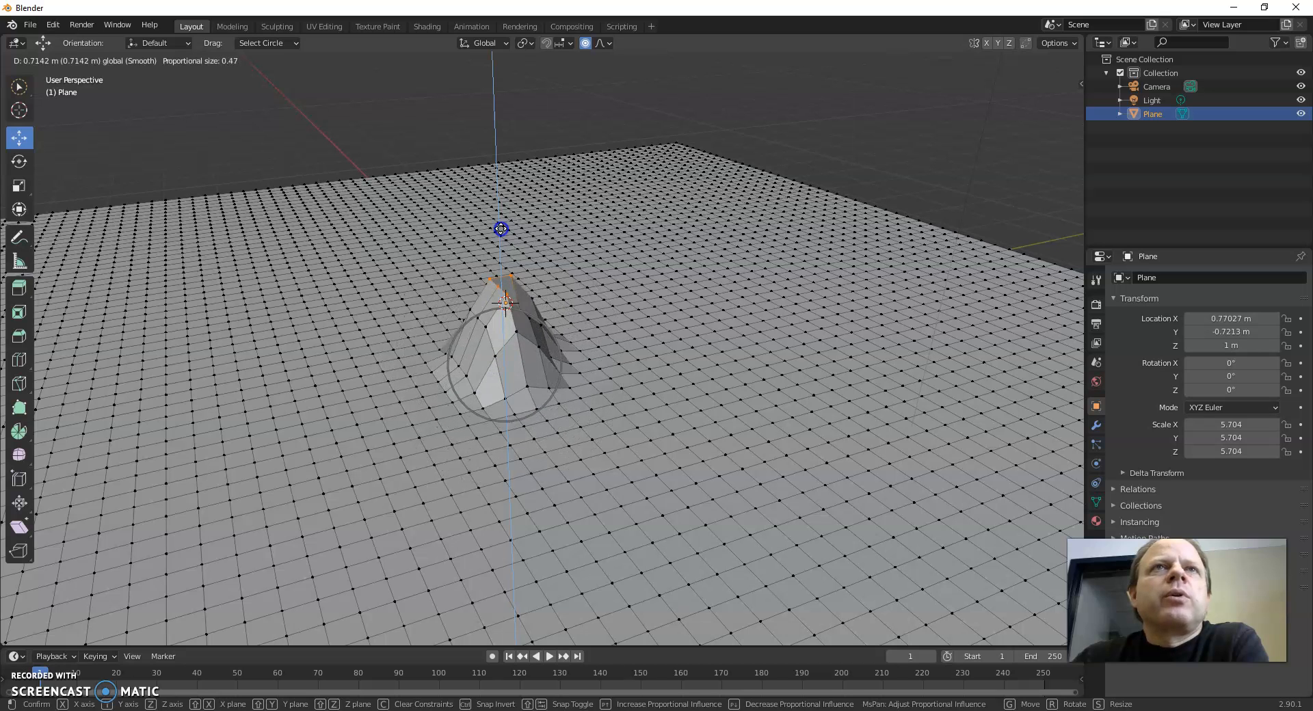
scroll(up, 3)
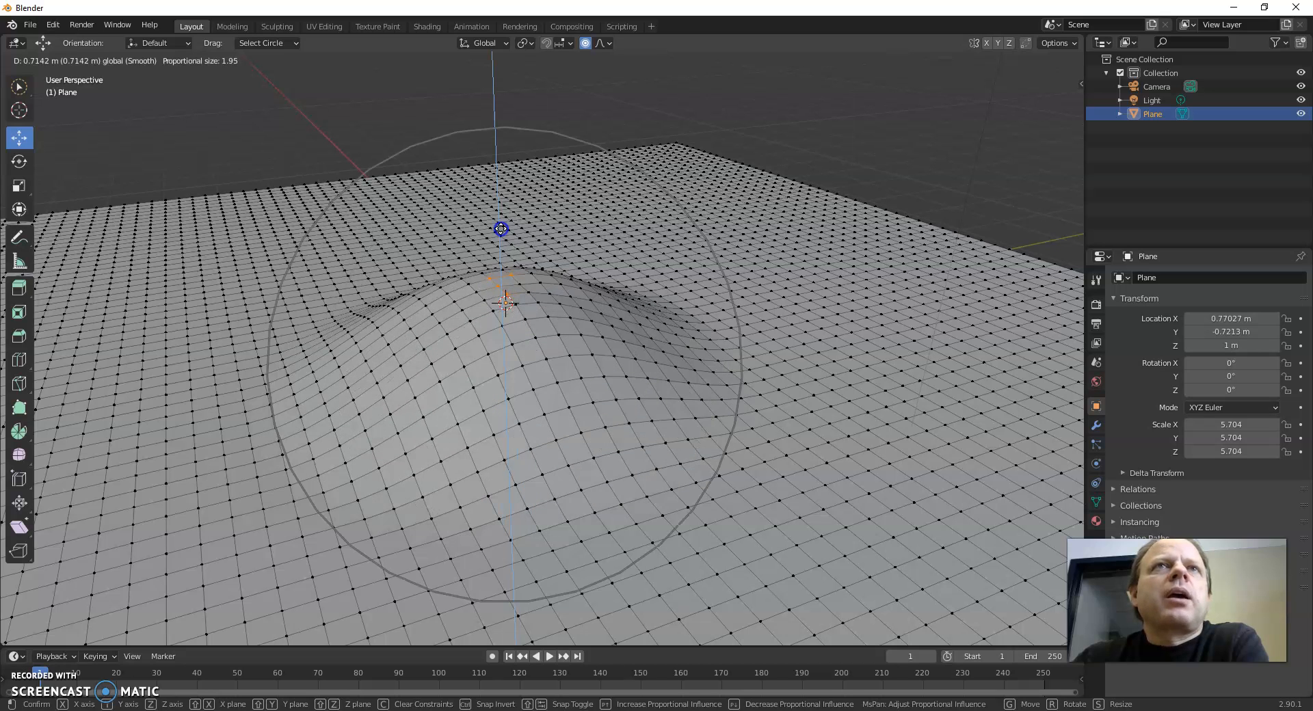
scroll(down, 3)
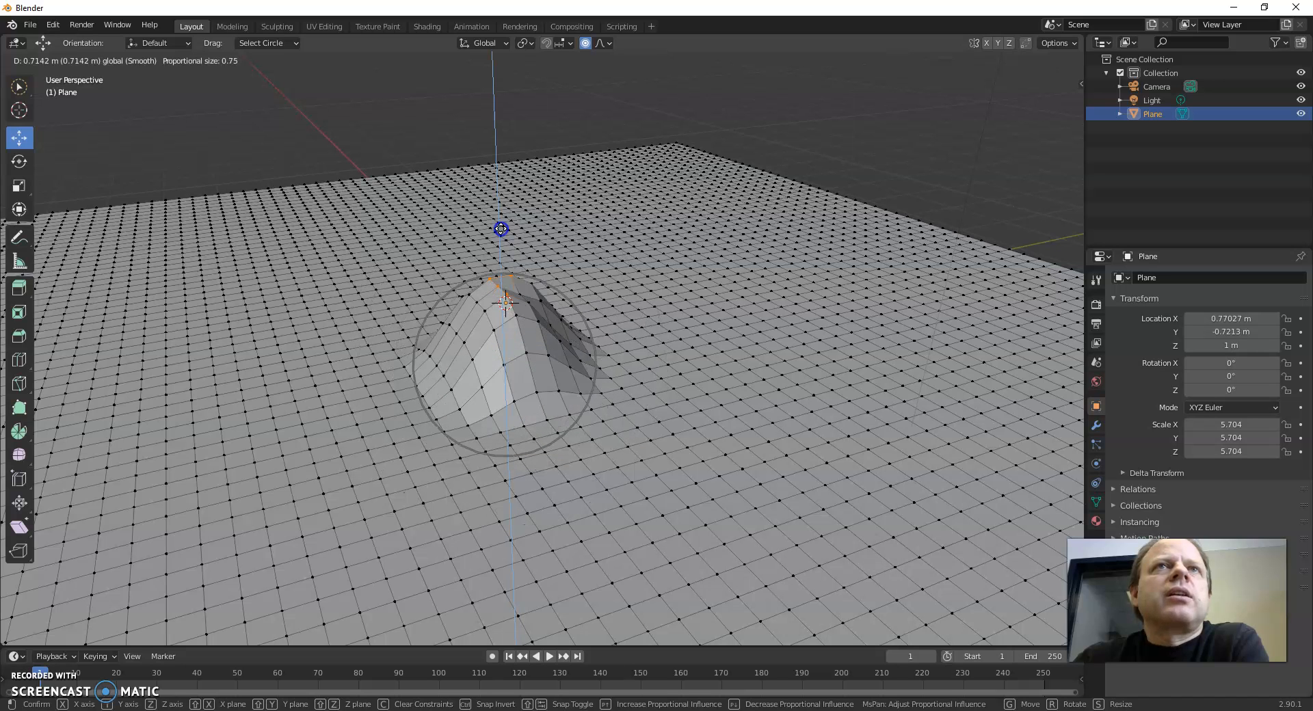
scroll(up, 3)
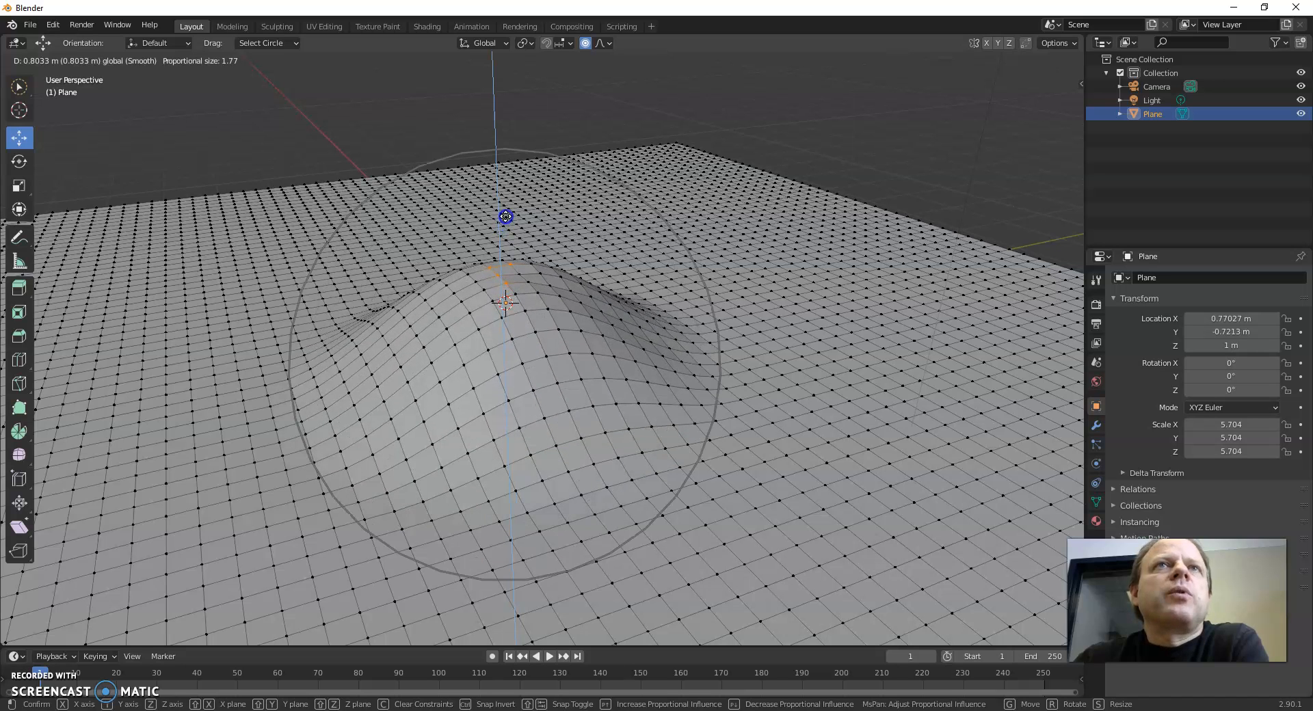
mouse_move(503, 297)
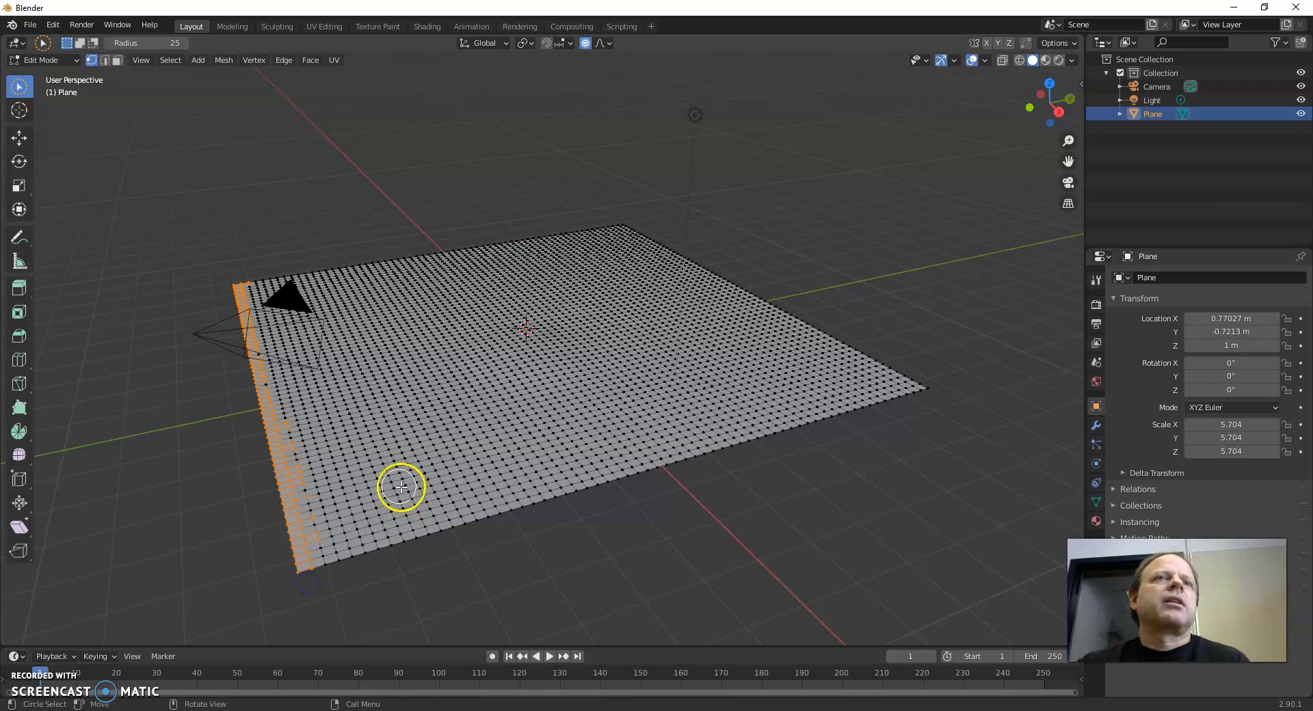
mouse_move(326, 593)
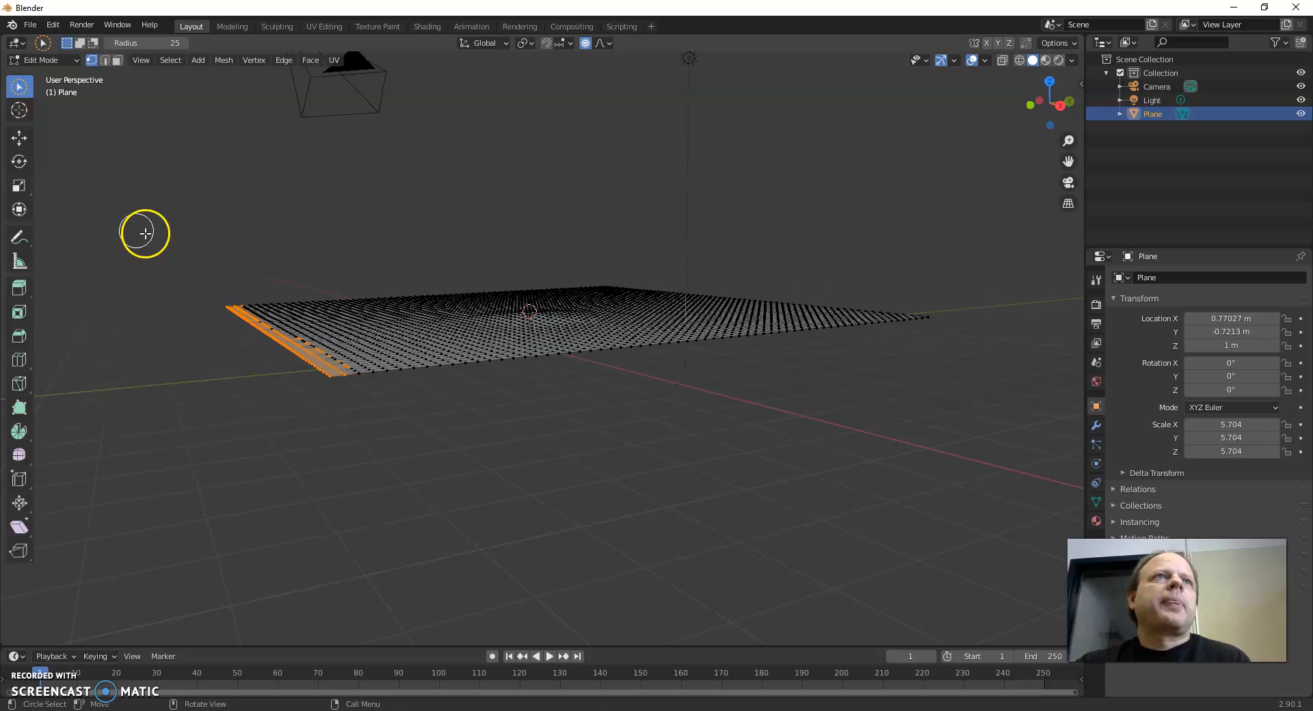
mouse_move(18, 209)
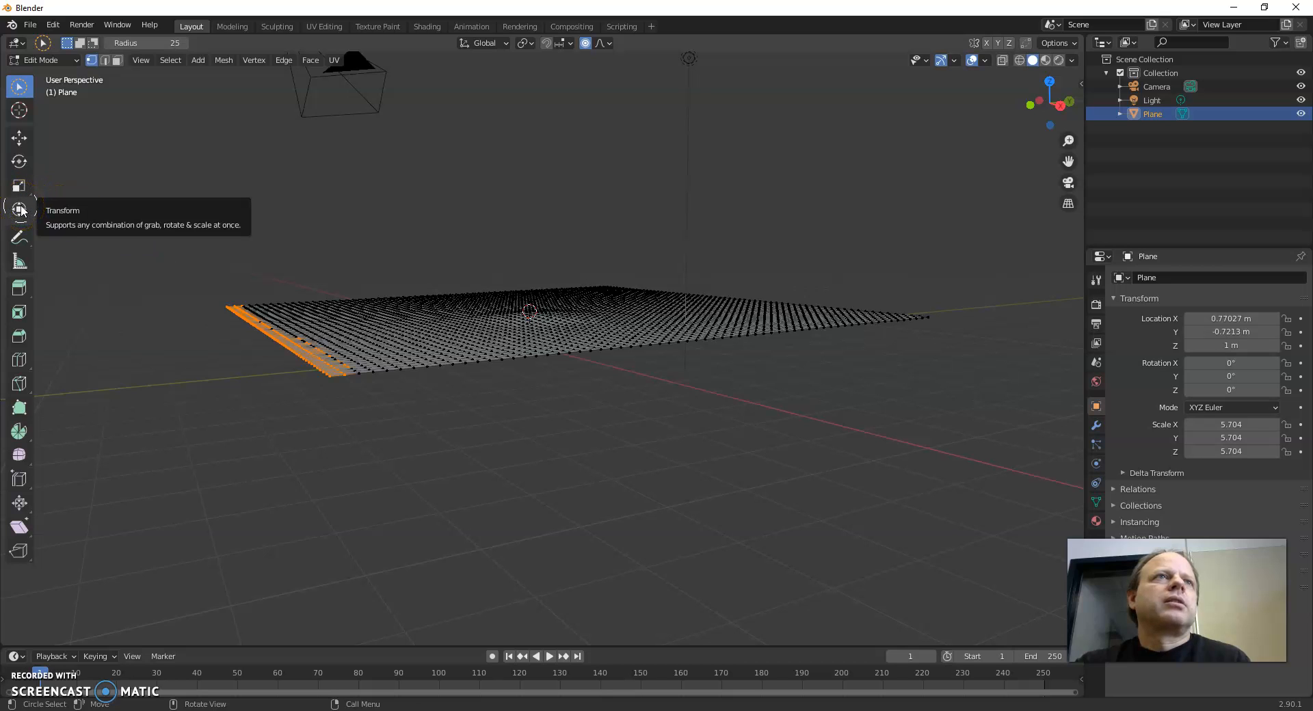
mouse_move(19, 166)
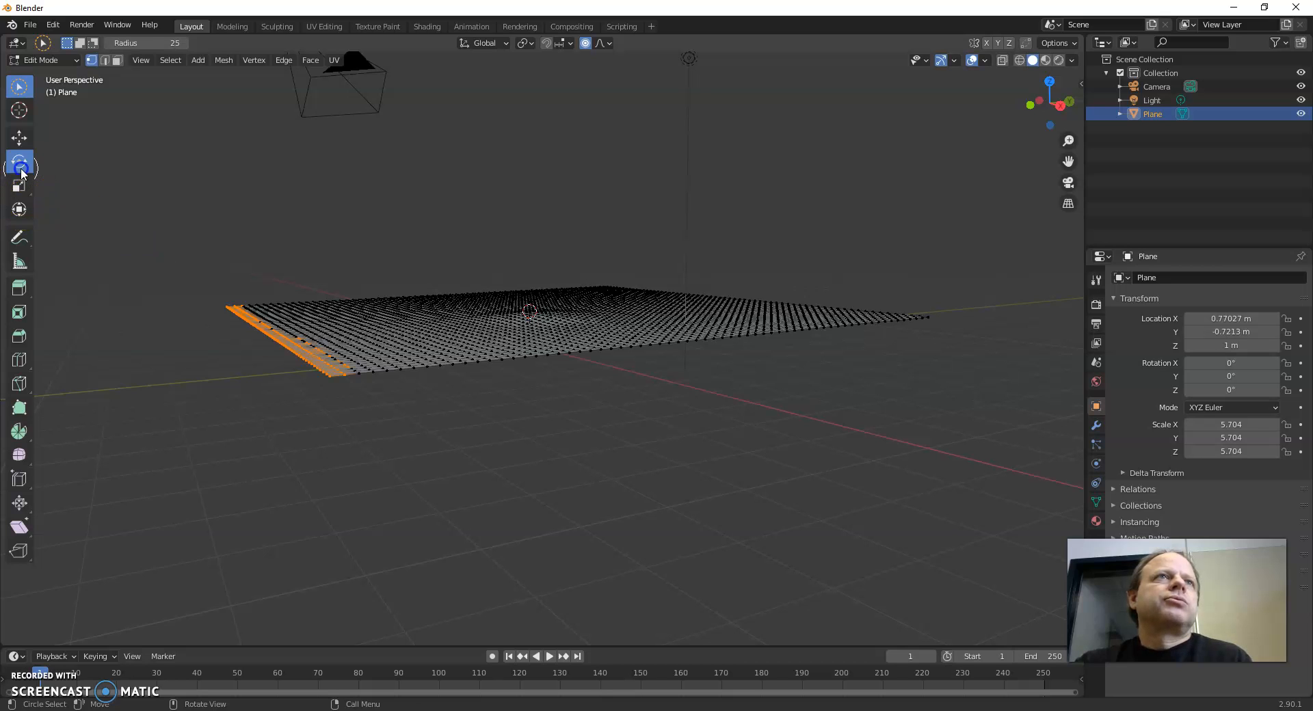
With the front edge row circle-selected, start rotating it with soft falloff.
key(r)
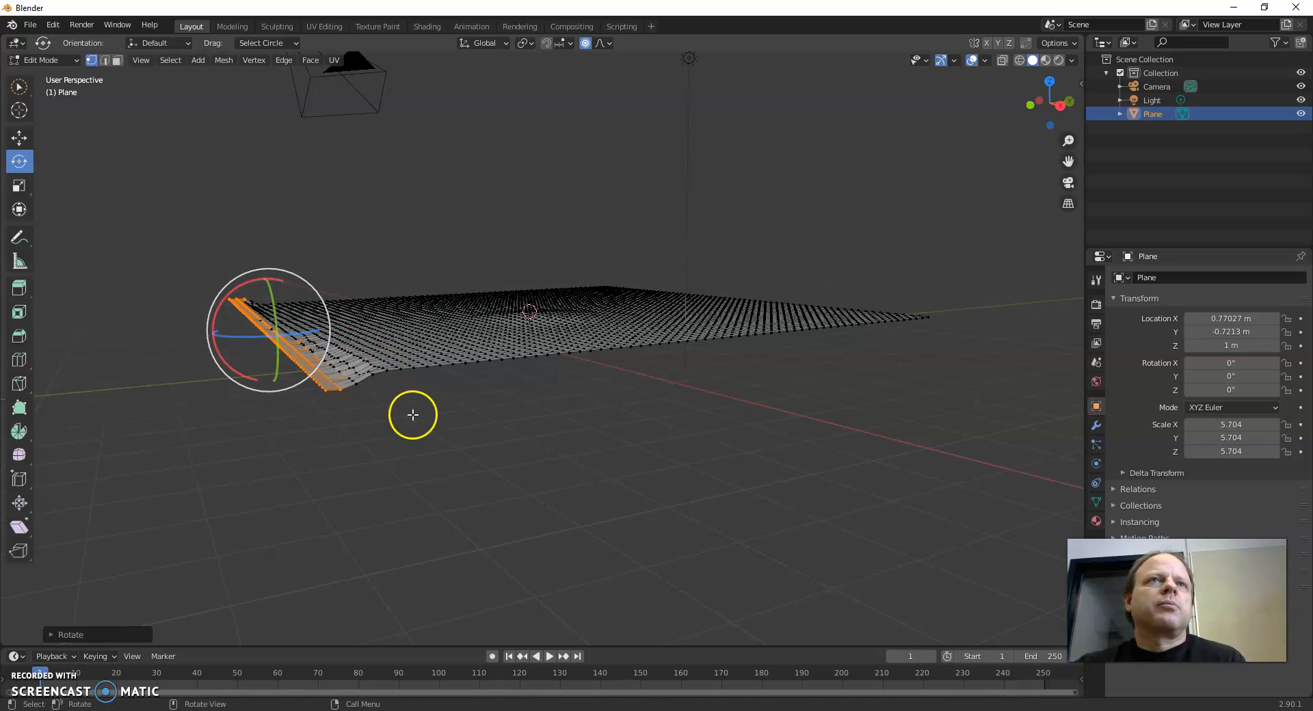
mouse_move(408, 416)
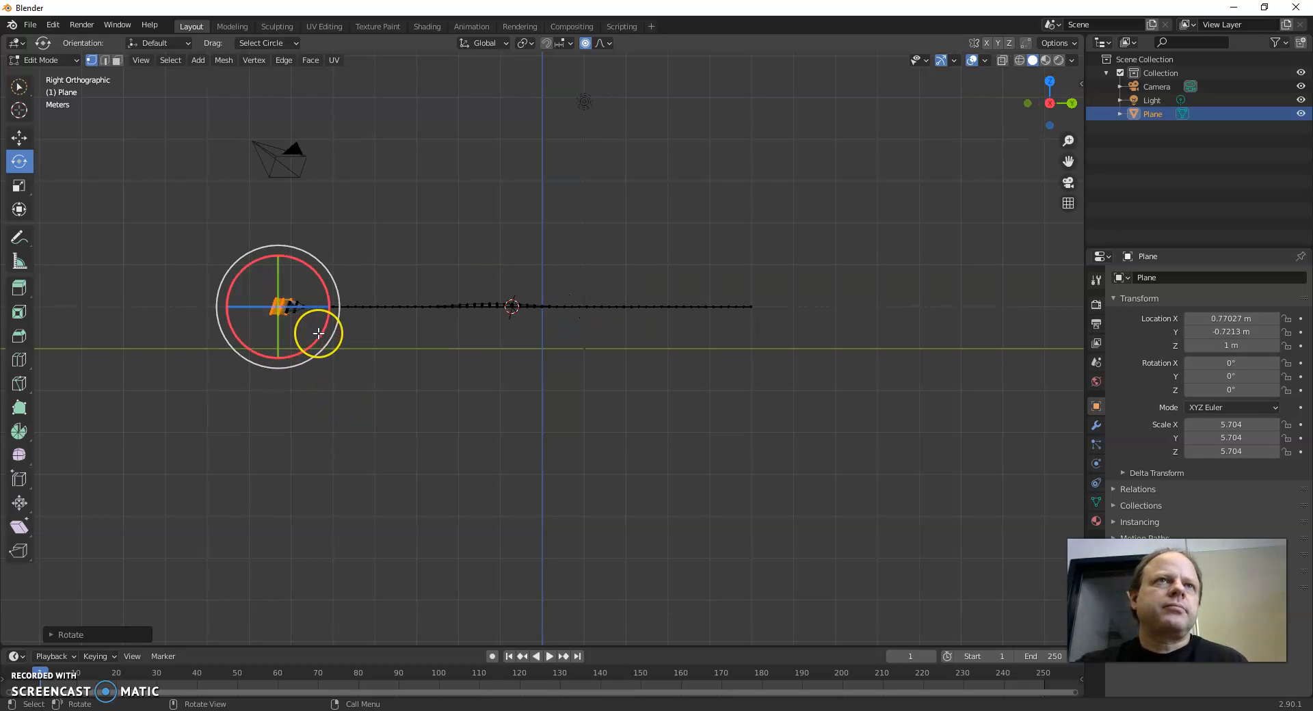
Rotate the front edge row and lift it with smooth falloff into a rolled lip.
drag(318, 334, 336, 285)
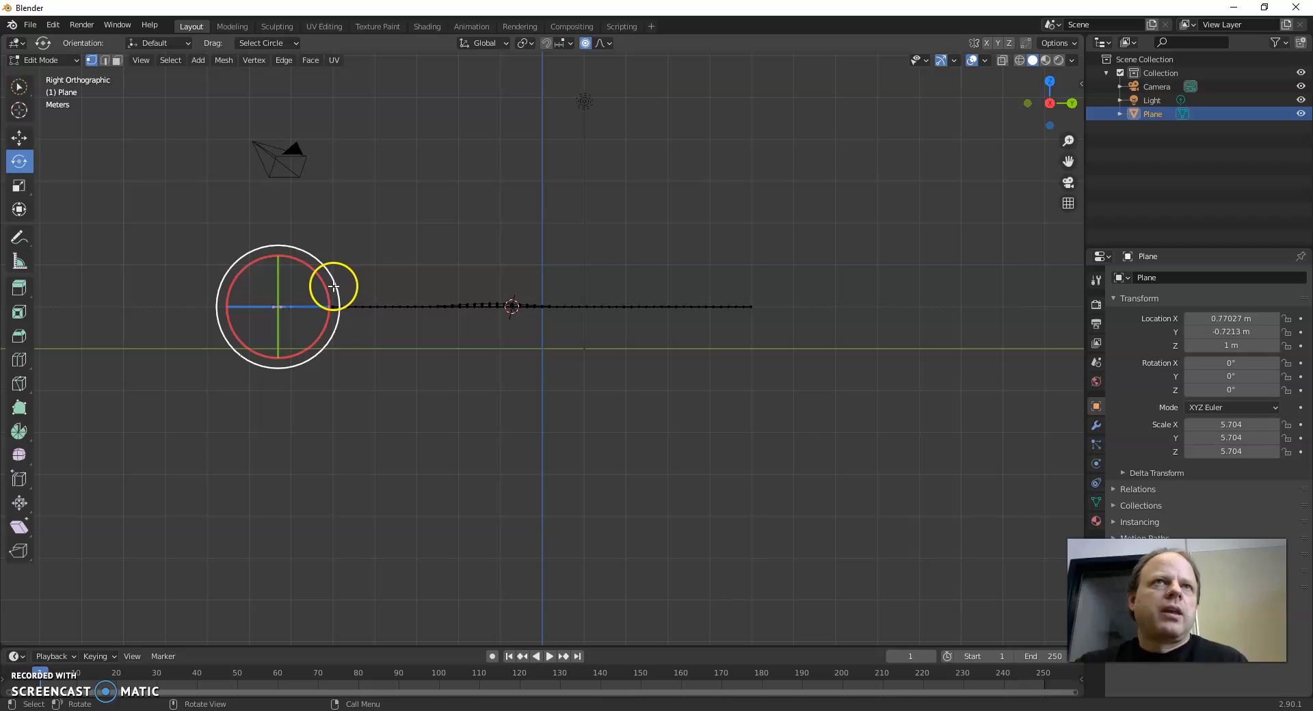
key(r)
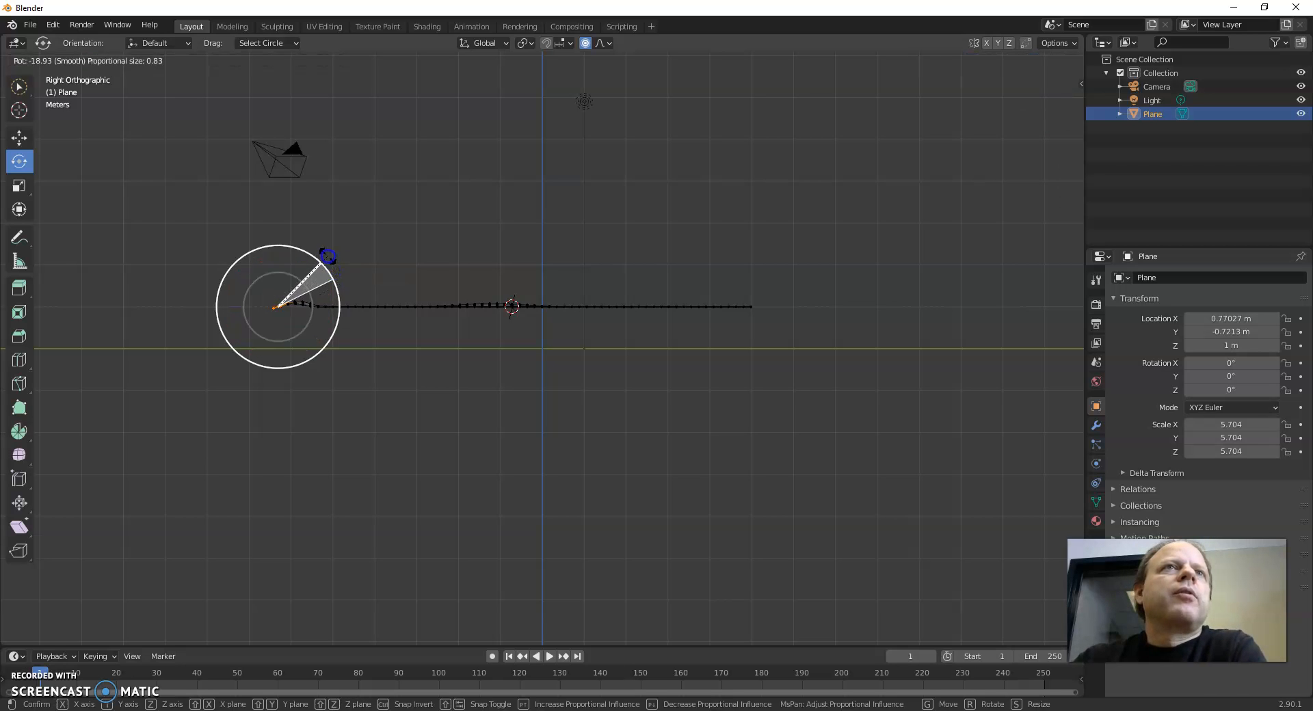
mouse_move(301, 208)
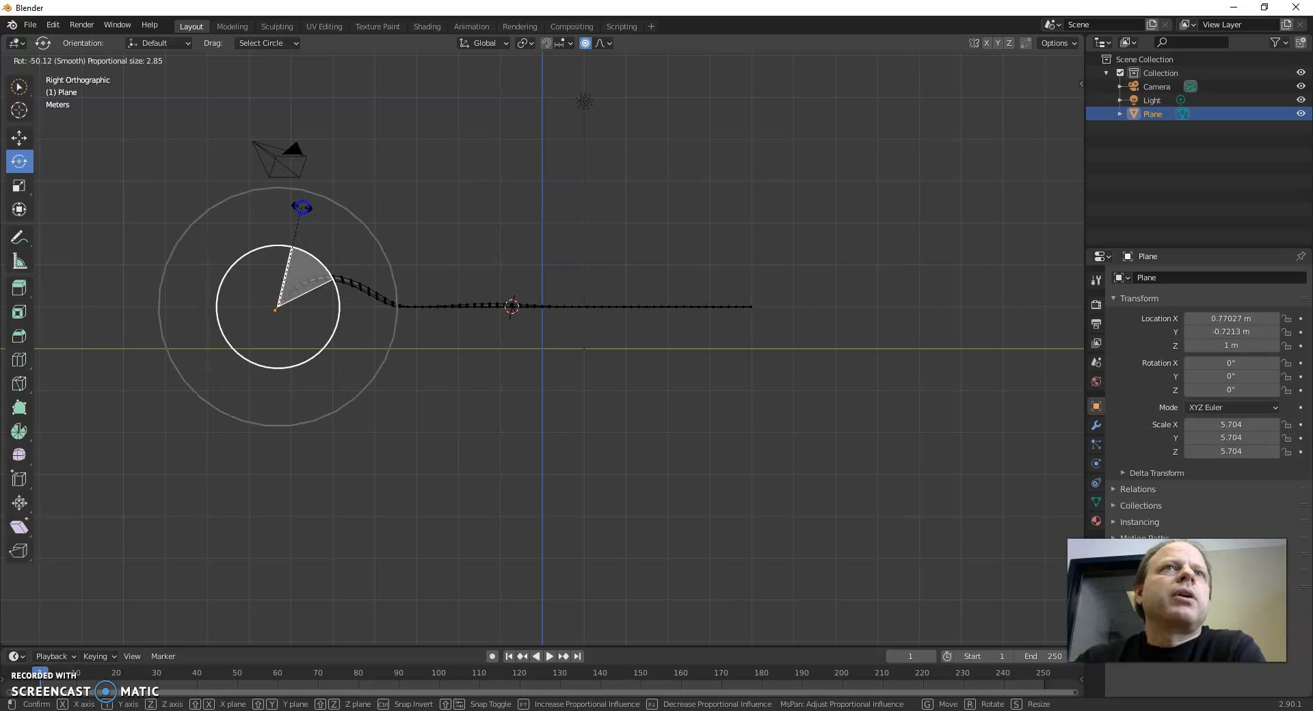
mouse_move(272, 211)
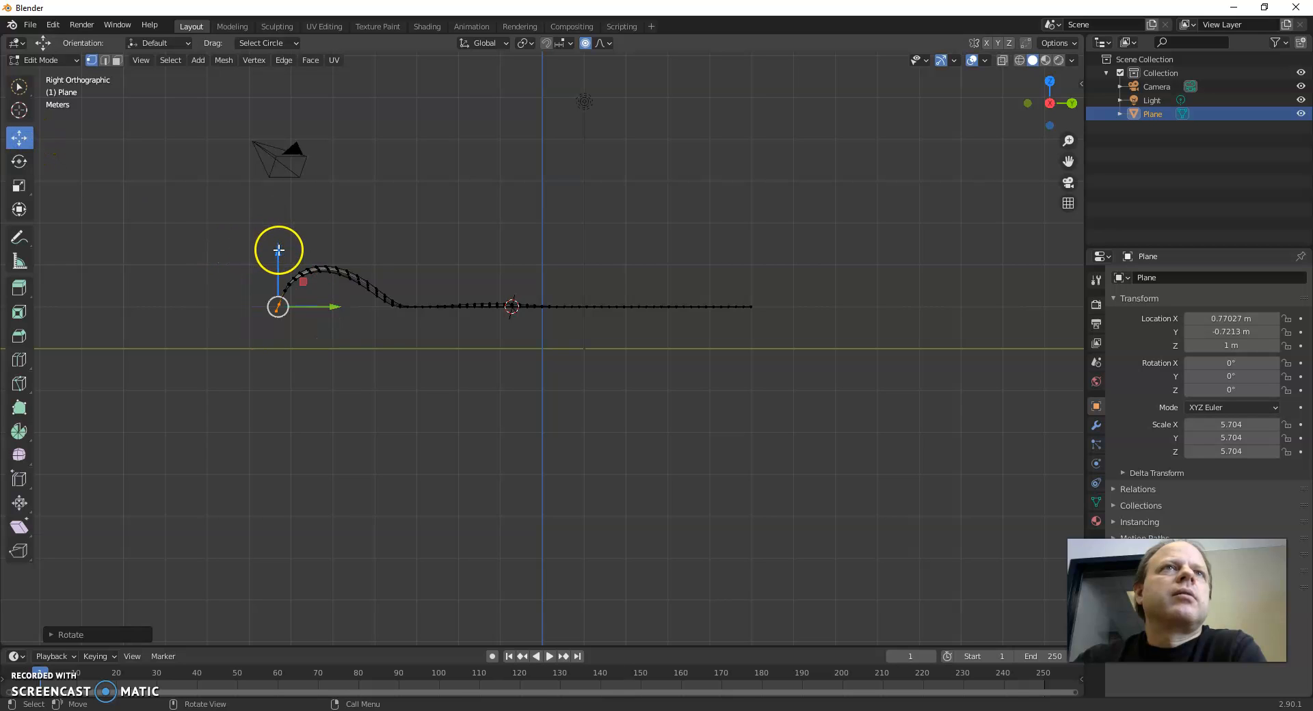
key(g)
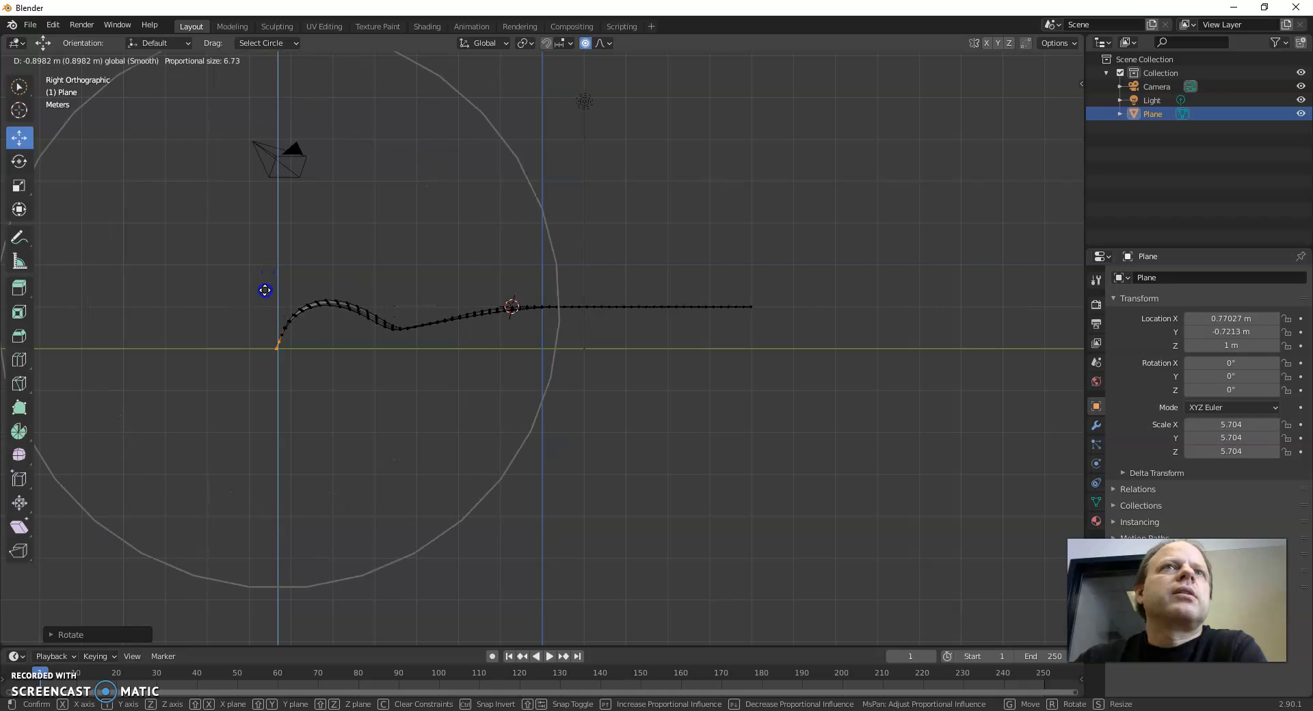
scroll(down, 3)
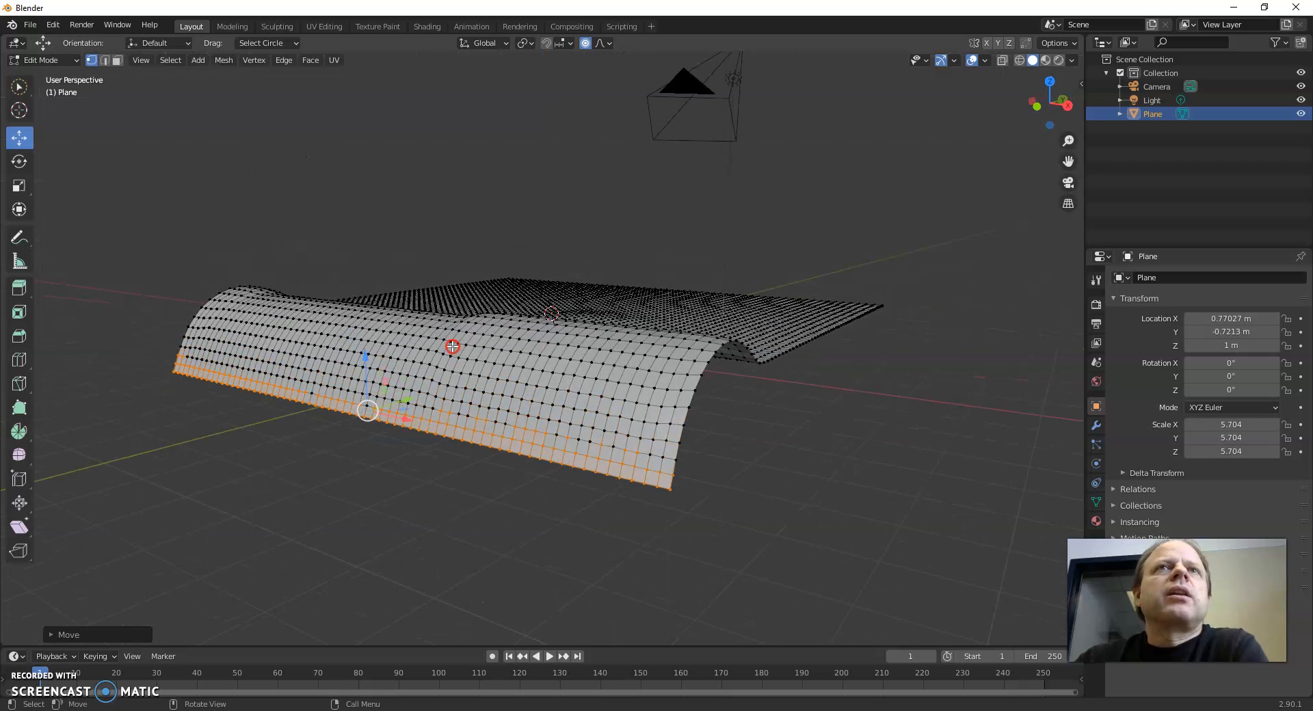
mouse_move(585, 42)
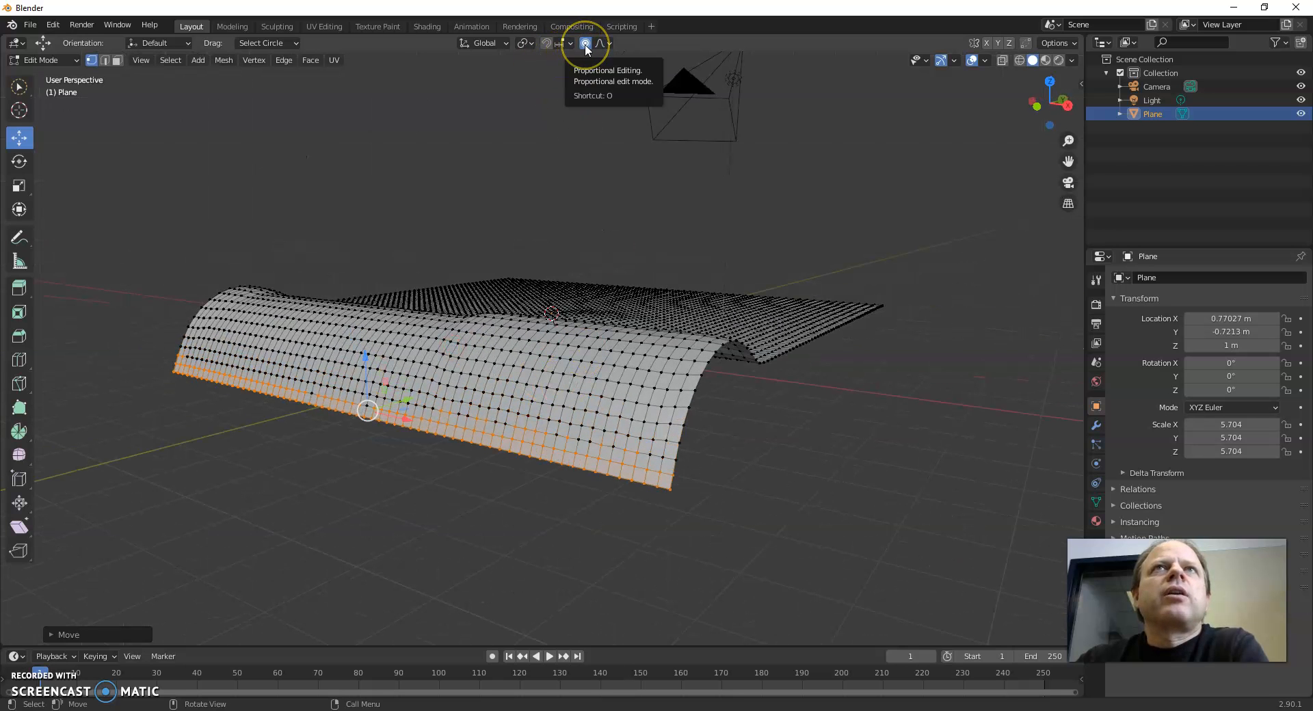
Switch proportional editing off, leaving the curled lip and hill in place.
click(585, 42)
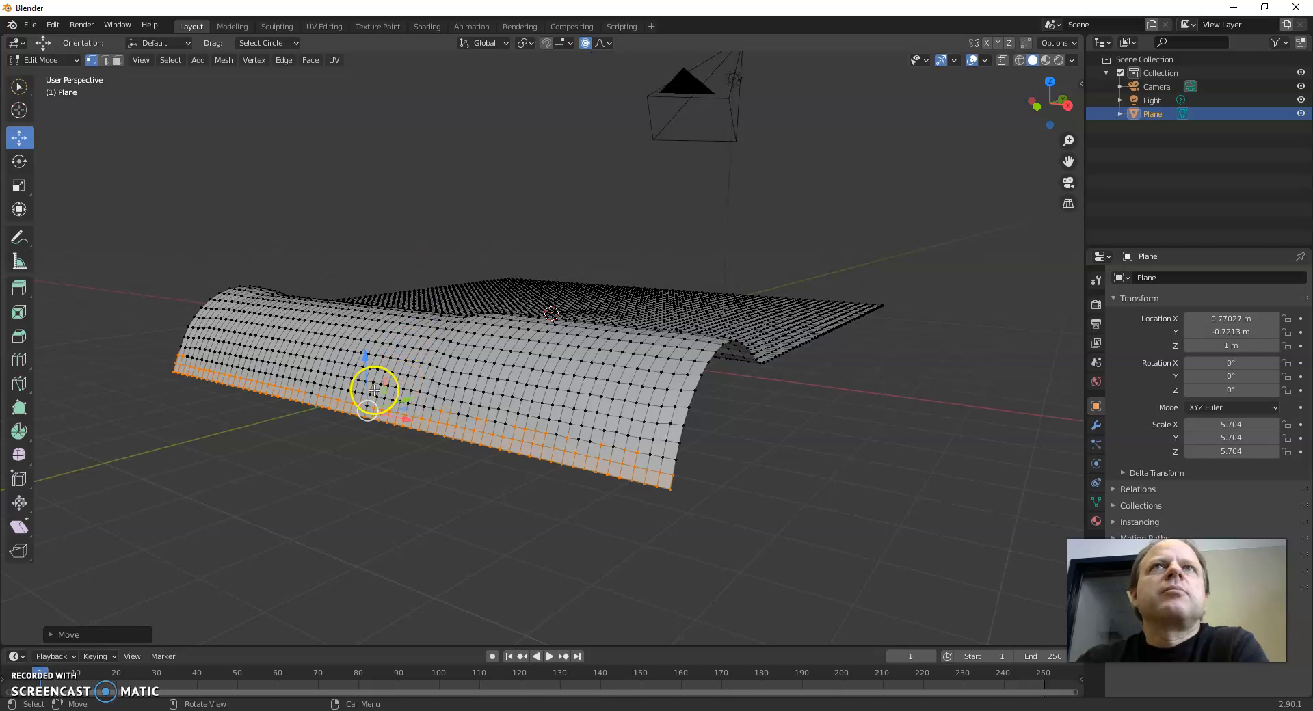